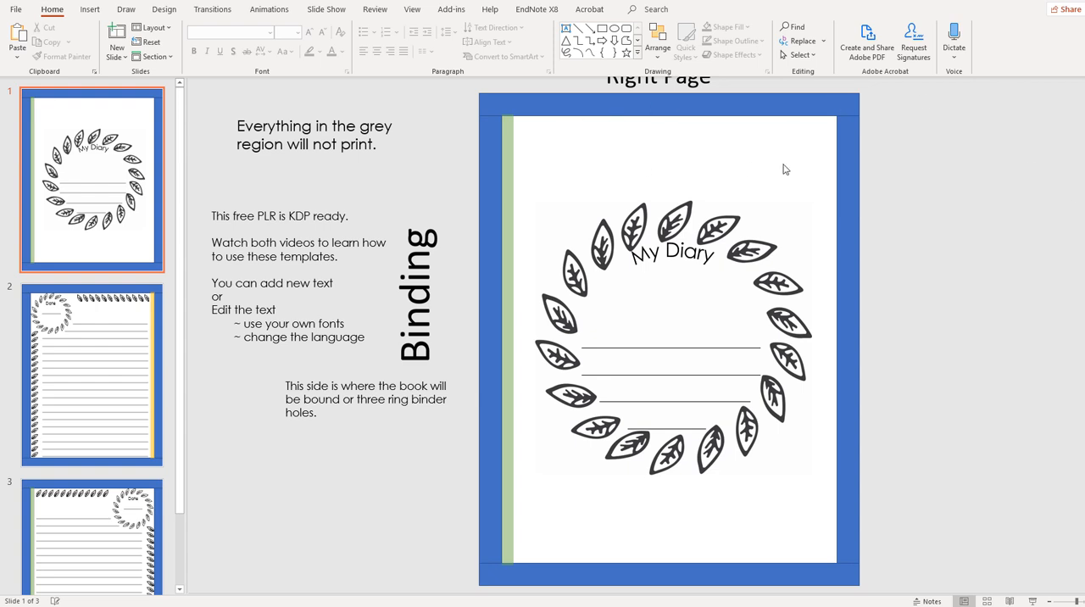
mouse_move(759, 349)
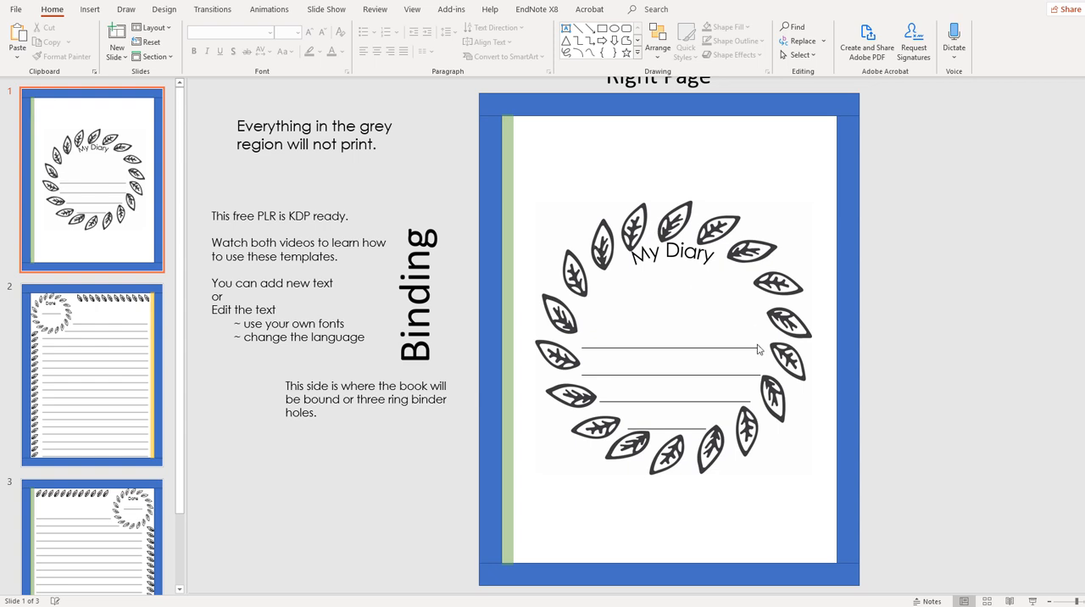
mouse_move(944, 295)
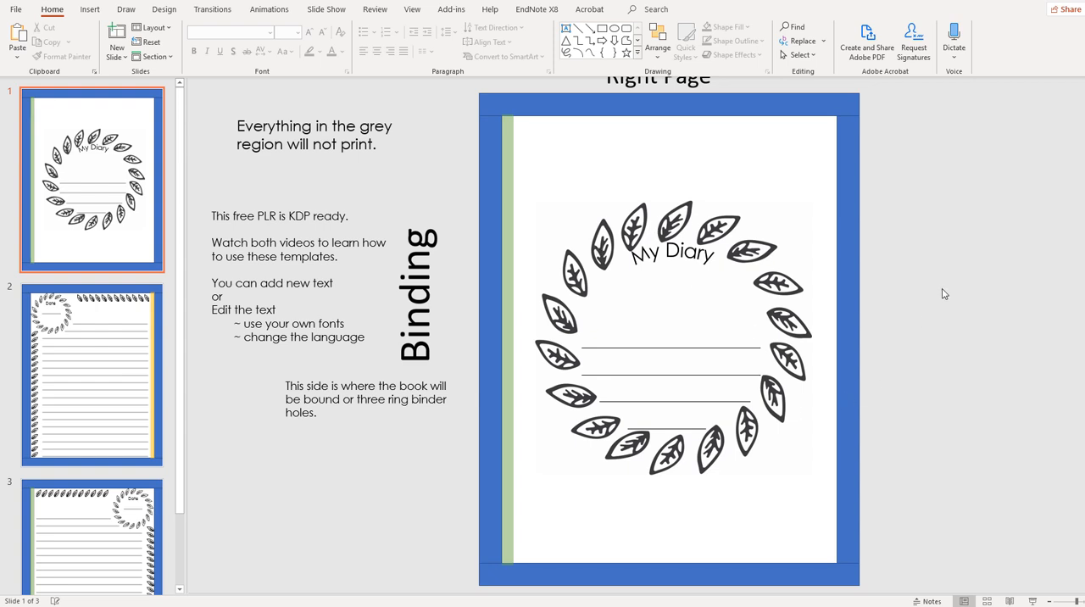
mouse_move(335, 159)
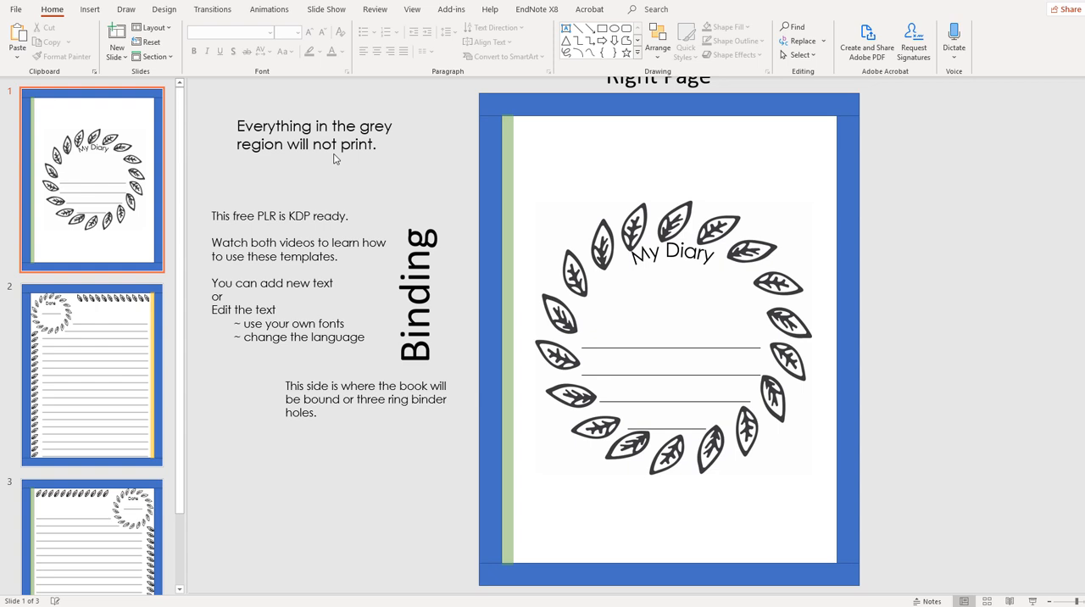
Switch to Slide Master view to edit the diary template's layouts.
left_click(412, 9)
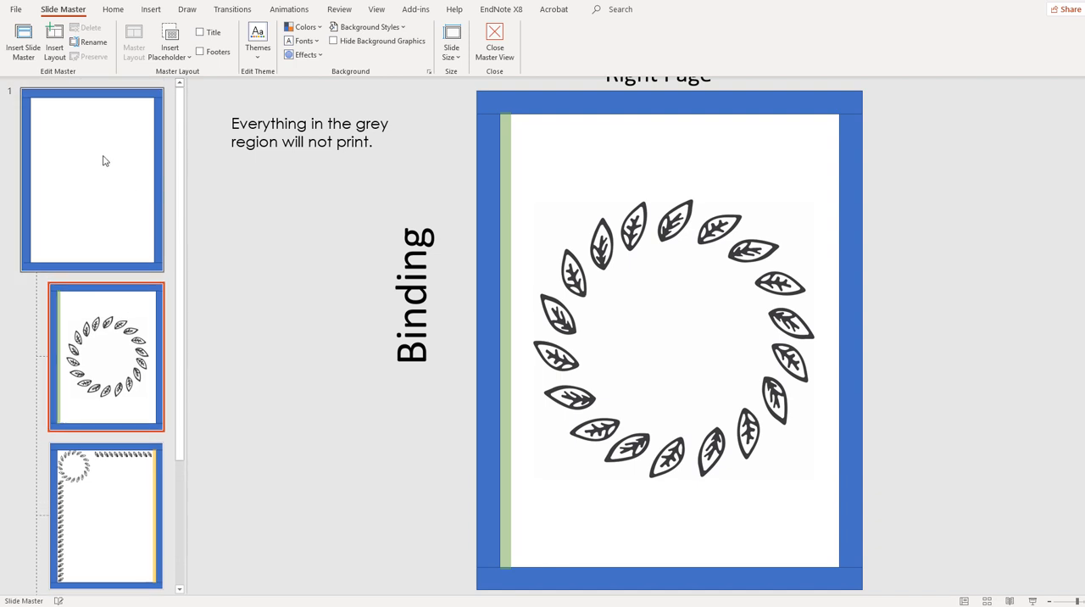
Remove the blue page border from the slide master, then show the leaf-wreath layout.
left_click(92, 179)
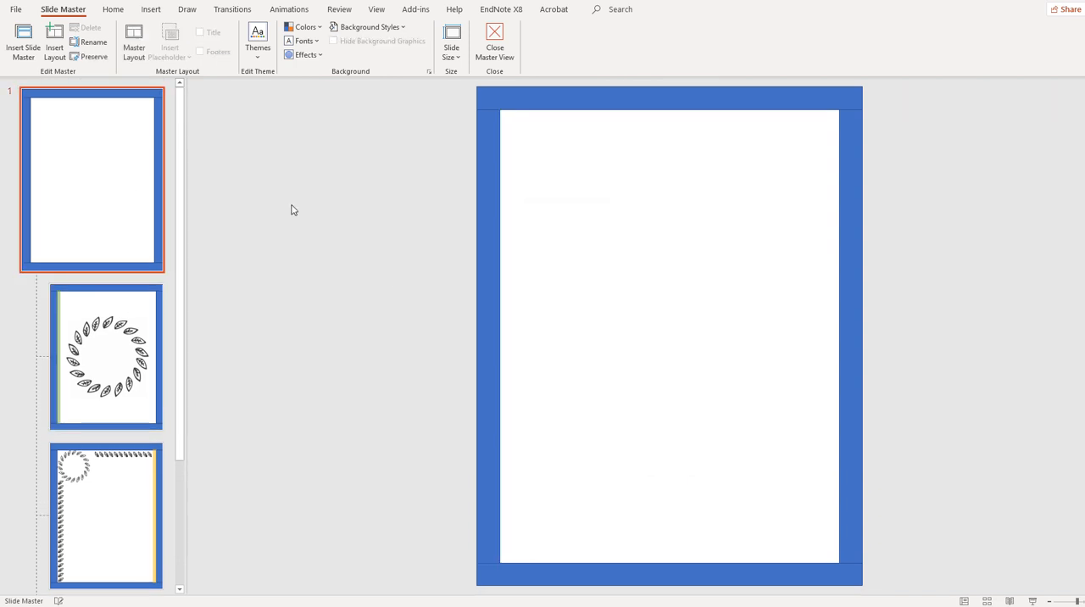
mouse_move(101, 317)
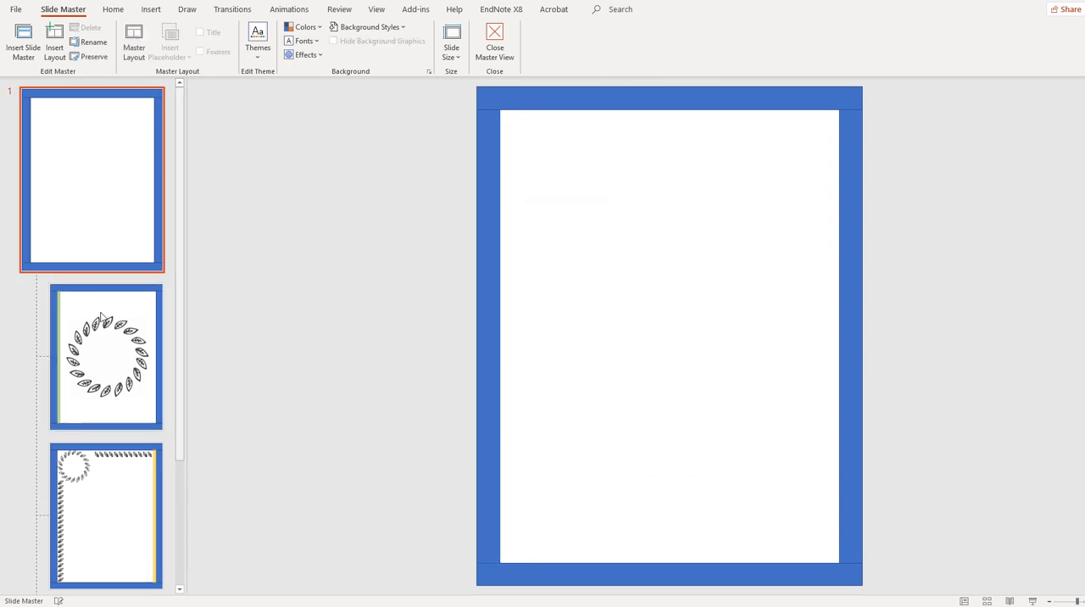
mouse_move(464, 149)
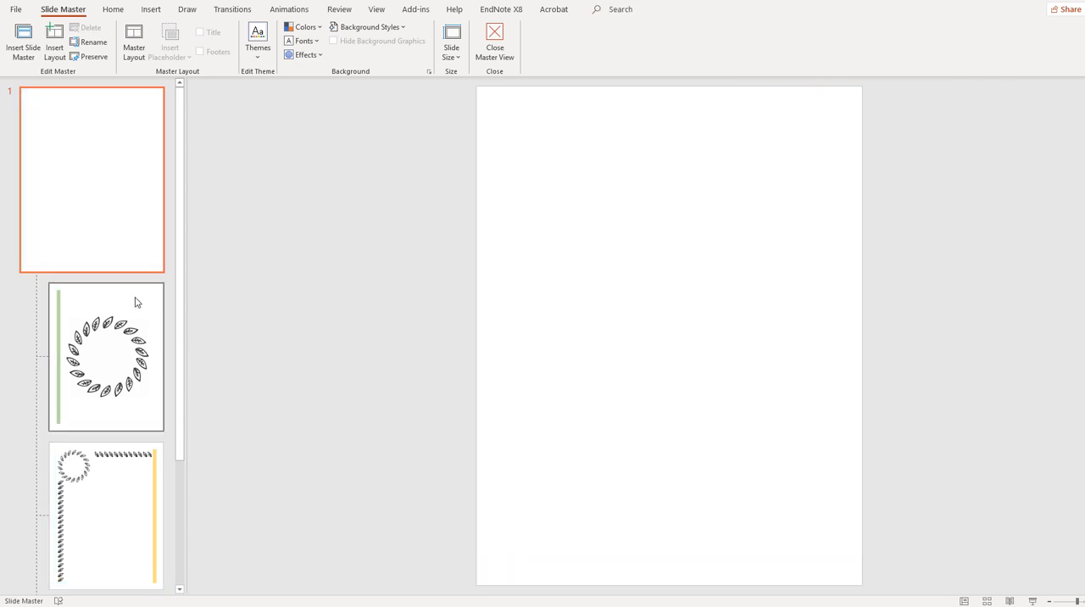
left_click(105, 357)
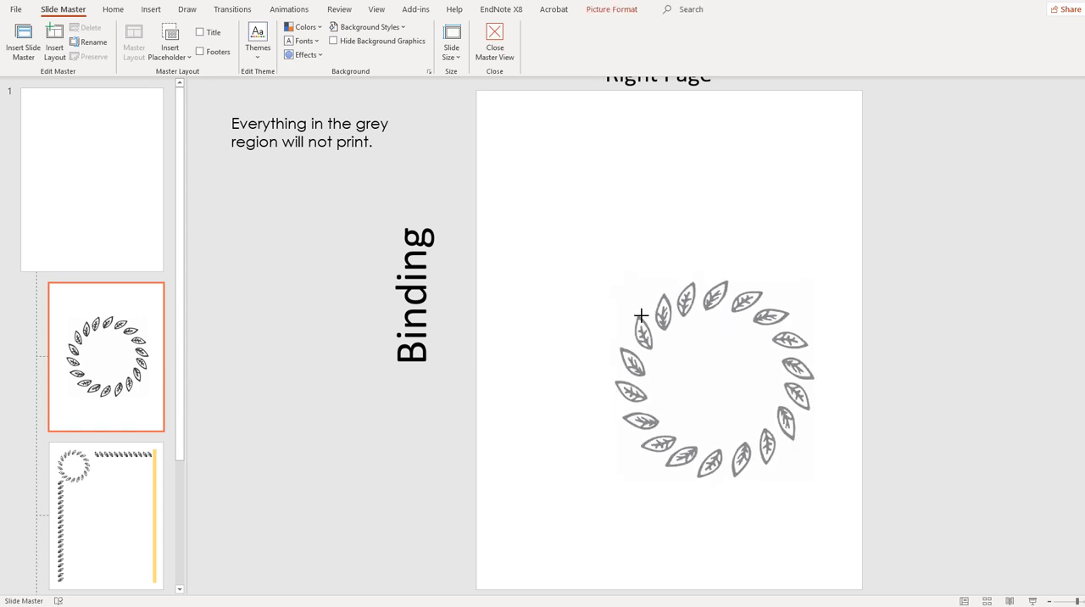
Recolour the right-page leaf wreath green using the Picture Format Color options.
left_click(712, 381)
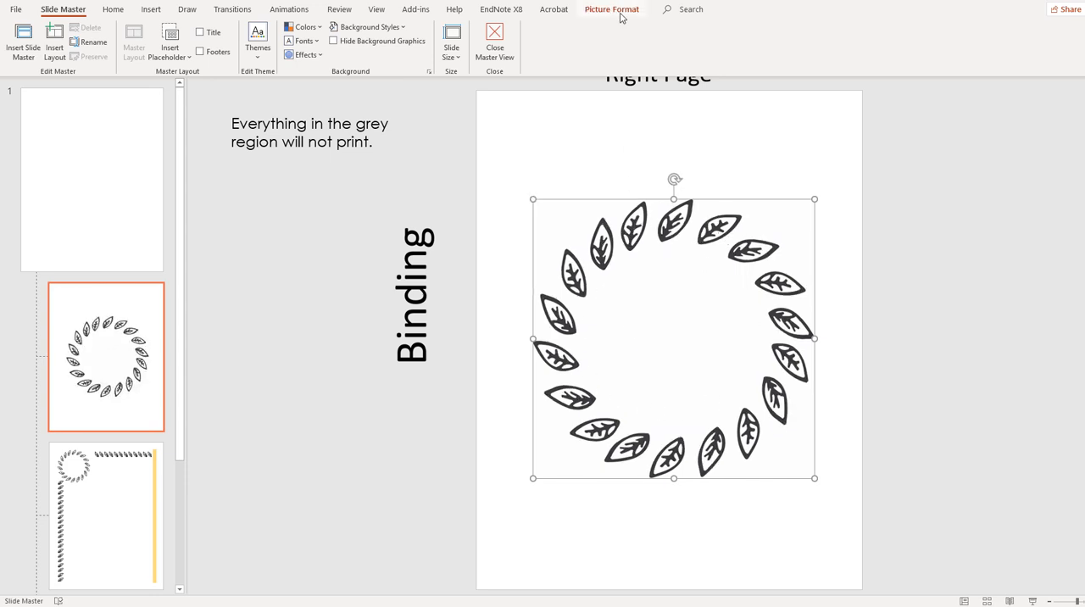
left_click(611, 10)
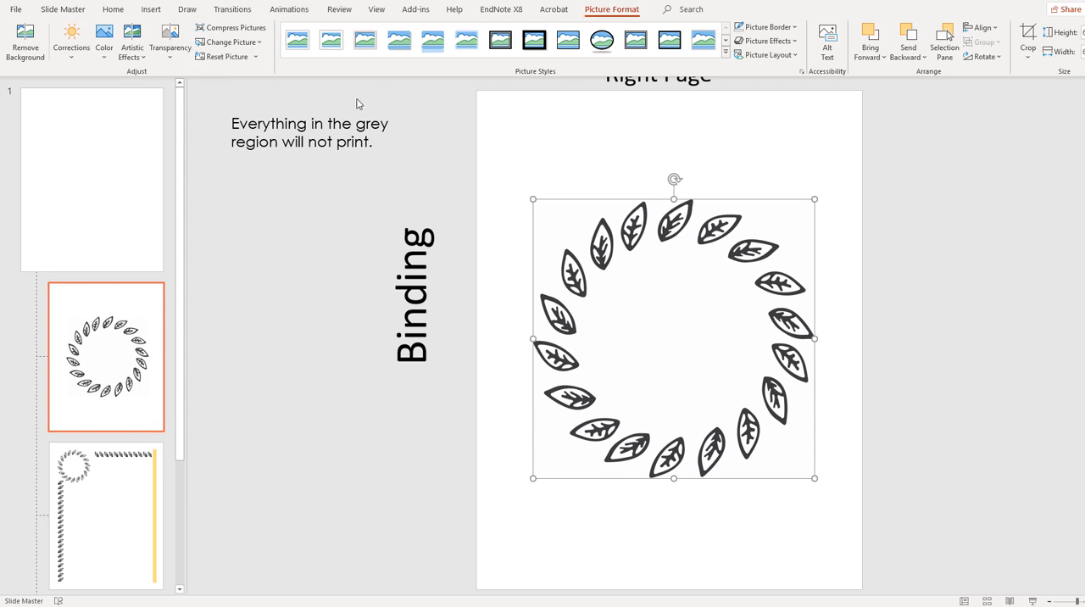
left_click(104, 41)
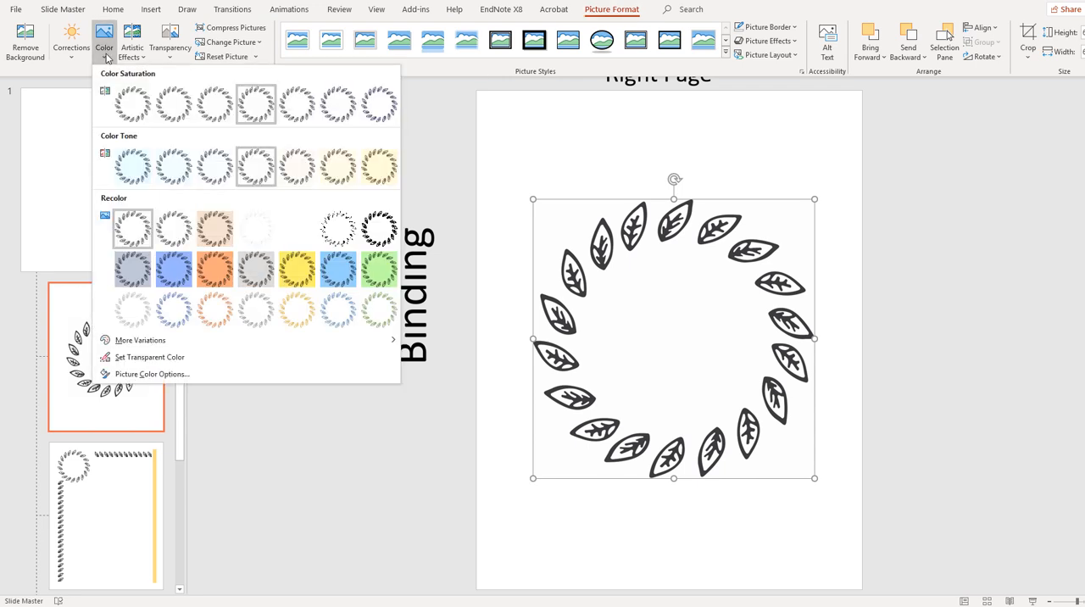
left_click(214, 269)
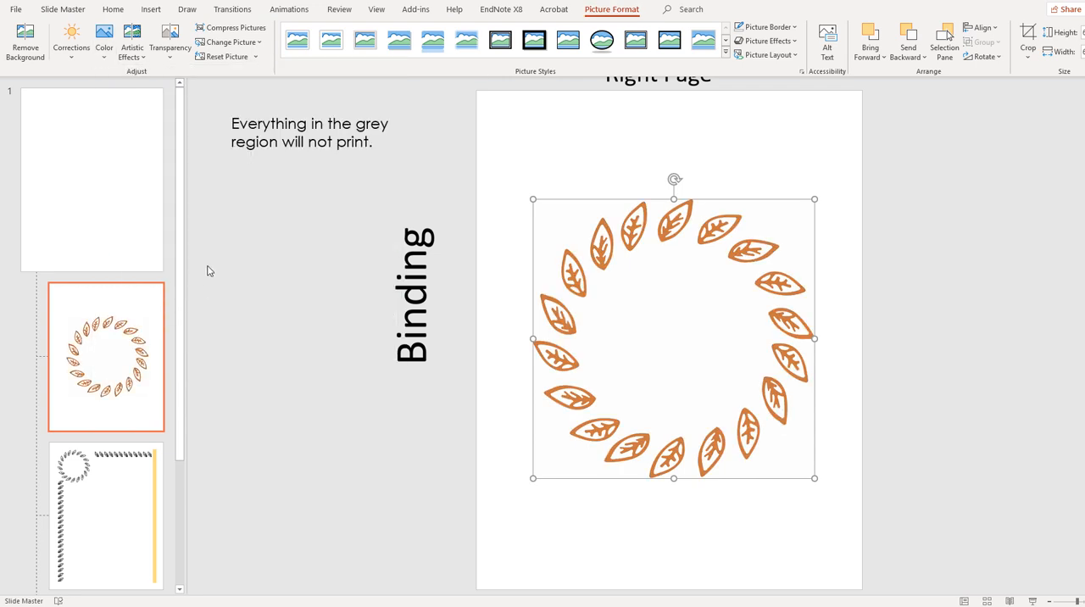
left_click(105, 41)
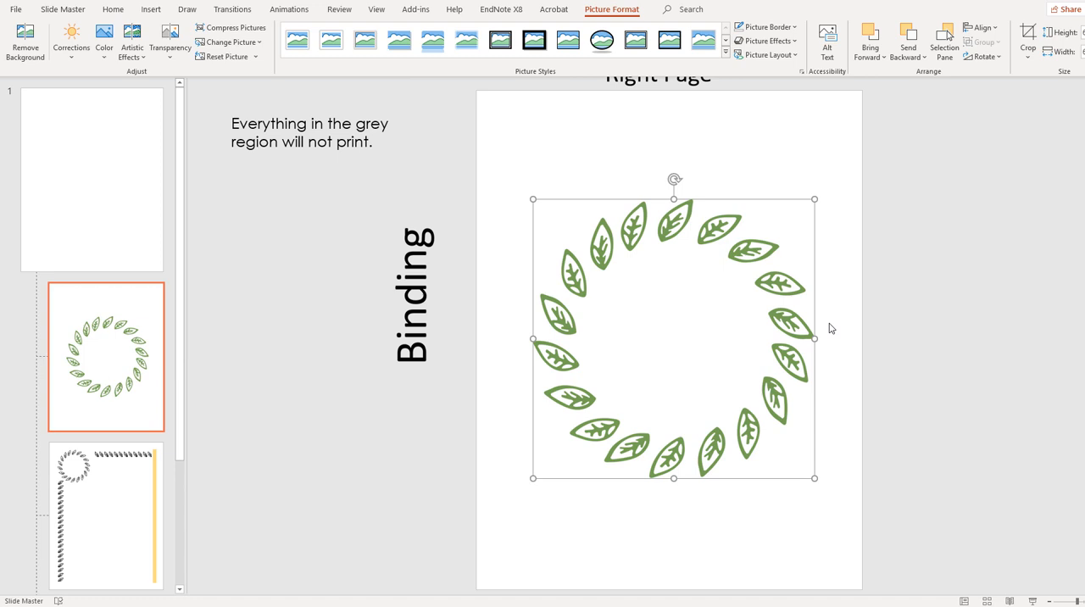
mouse_move(687, 240)
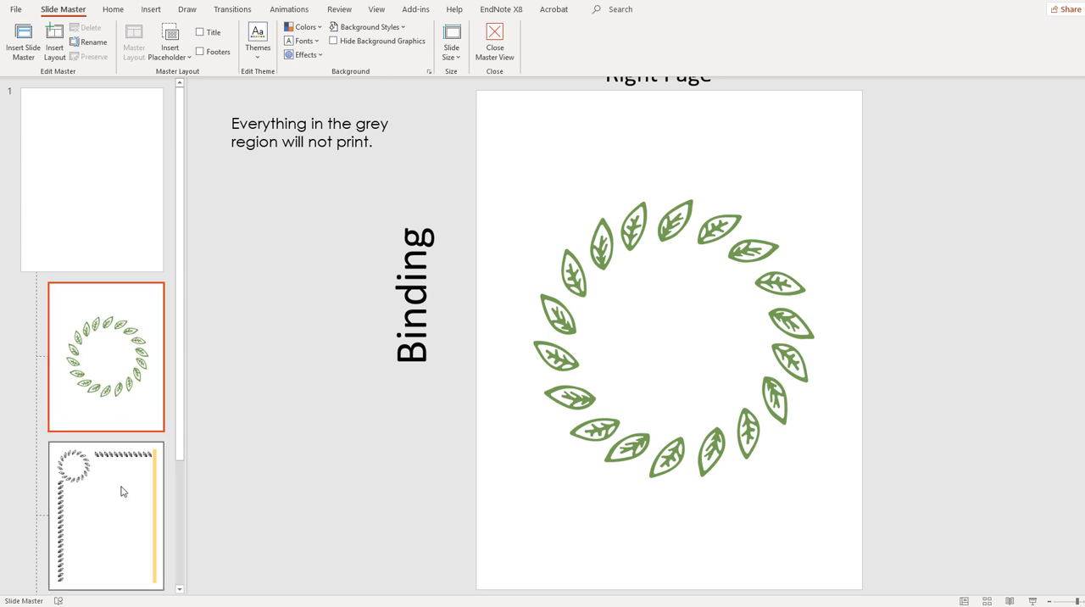
On the left-page layout, recolour the leaf rows green and the wreath blue.
left_click(105, 516)
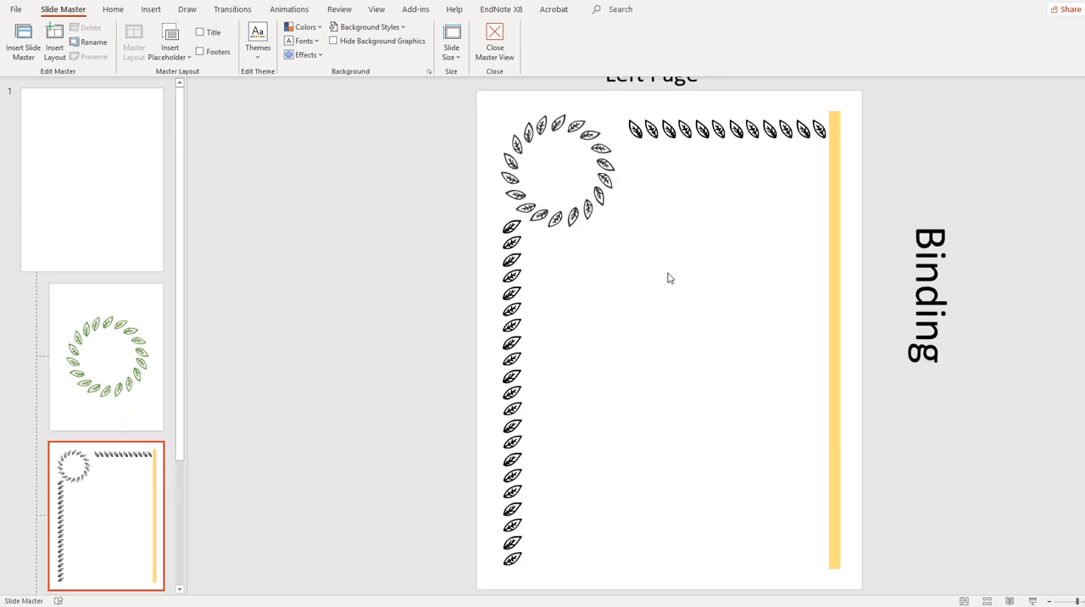
left_click(725, 128)
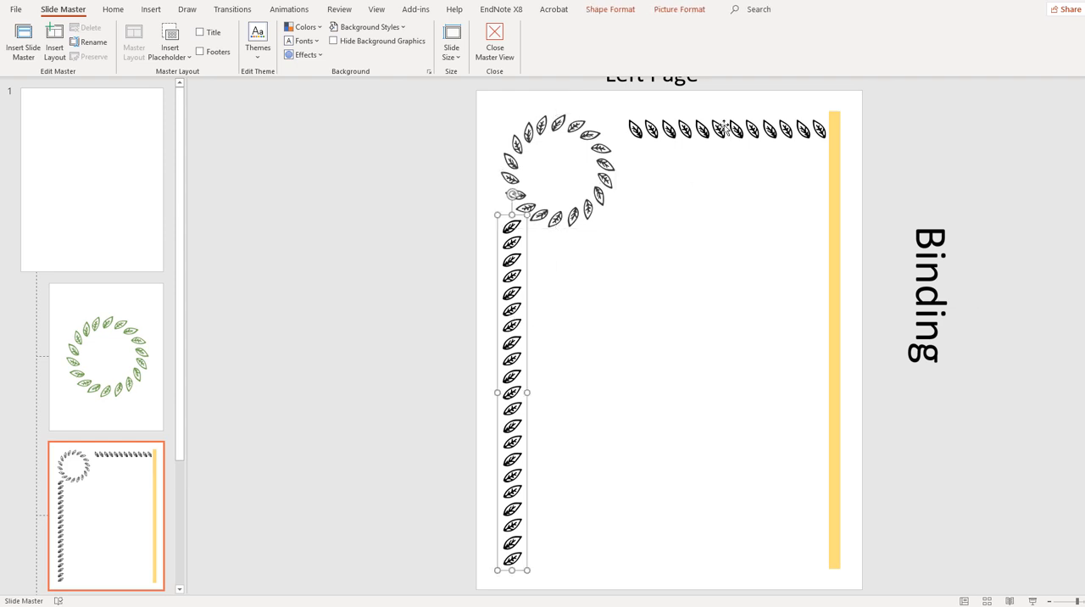
left_click(727, 129)
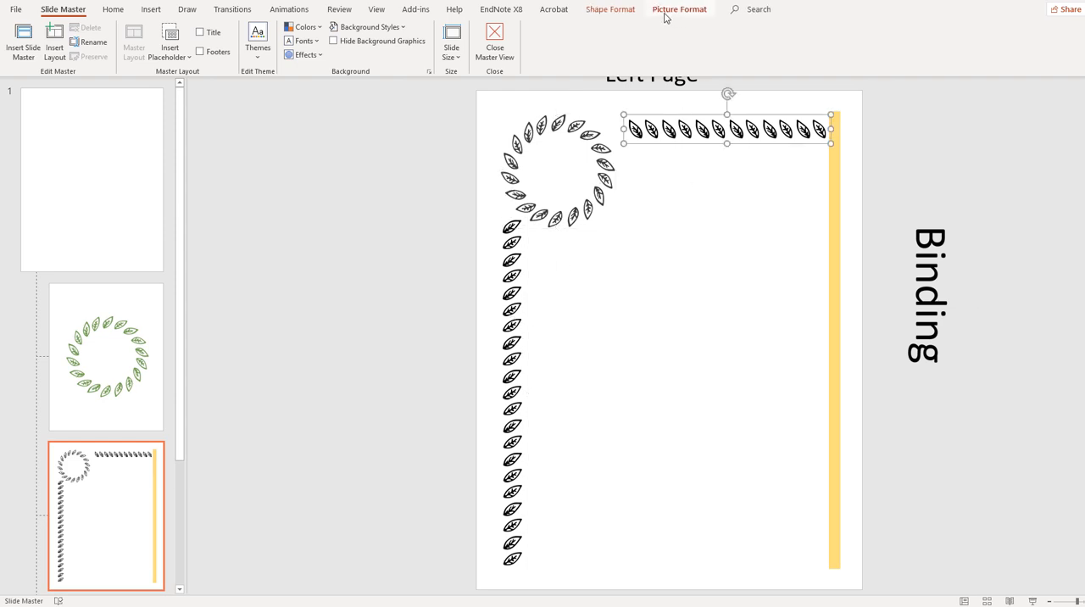
left_click(679, 10)
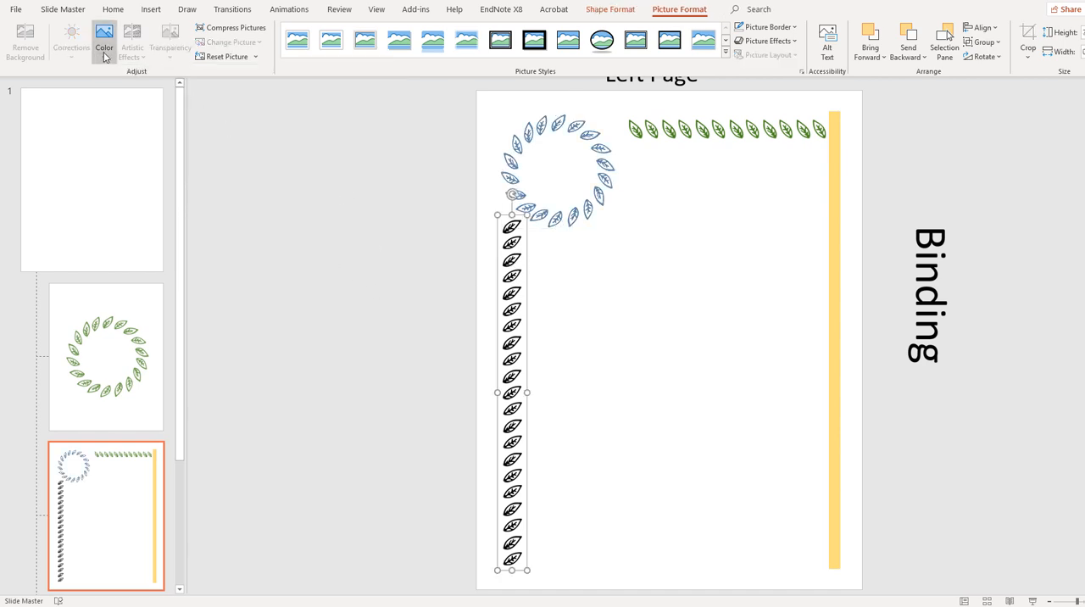
left_click(103, 38)
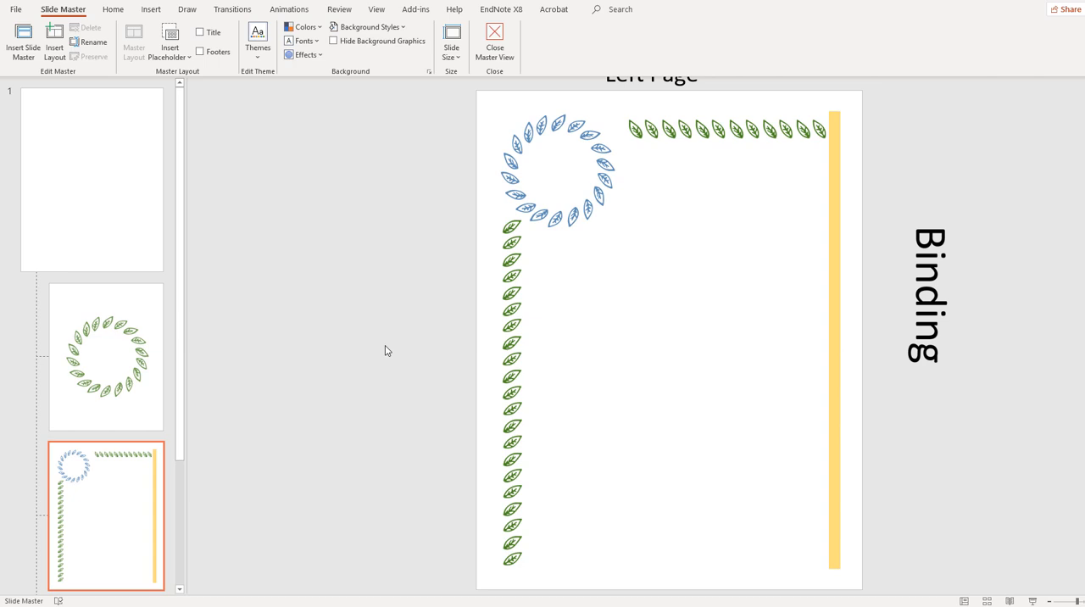
mouse_move(826, 195)
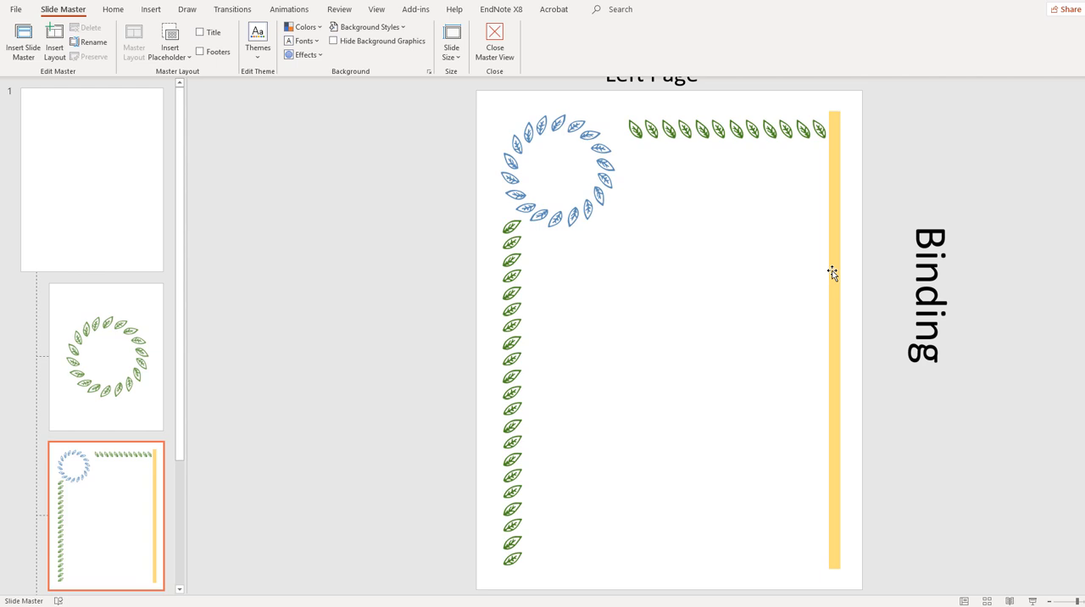
mouse_move(833, 257)
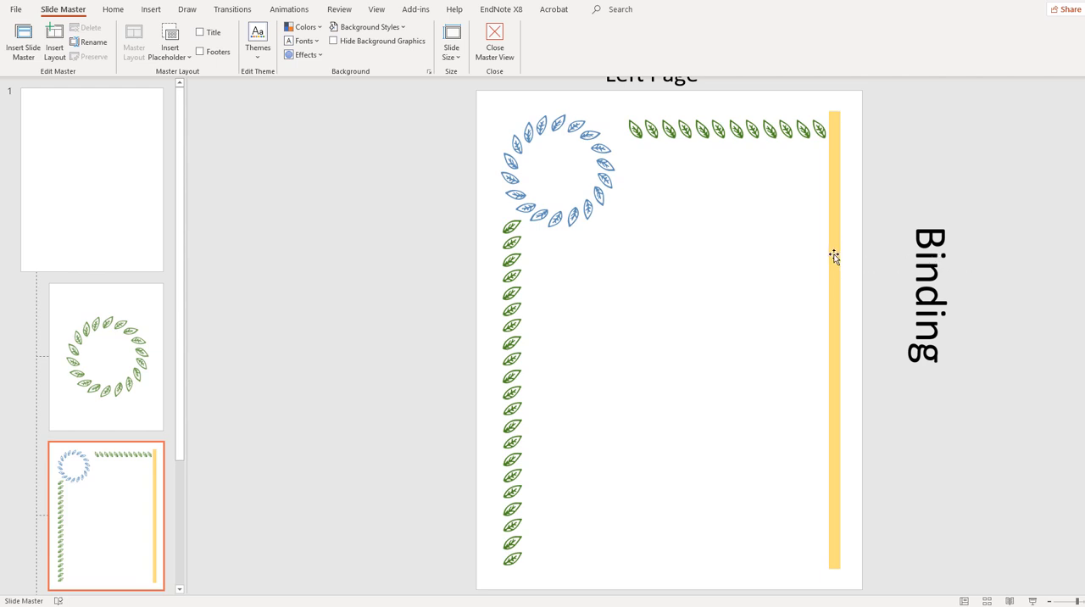
Delete the yellow bar along the left page's binding edge.
left_click(833, 254)
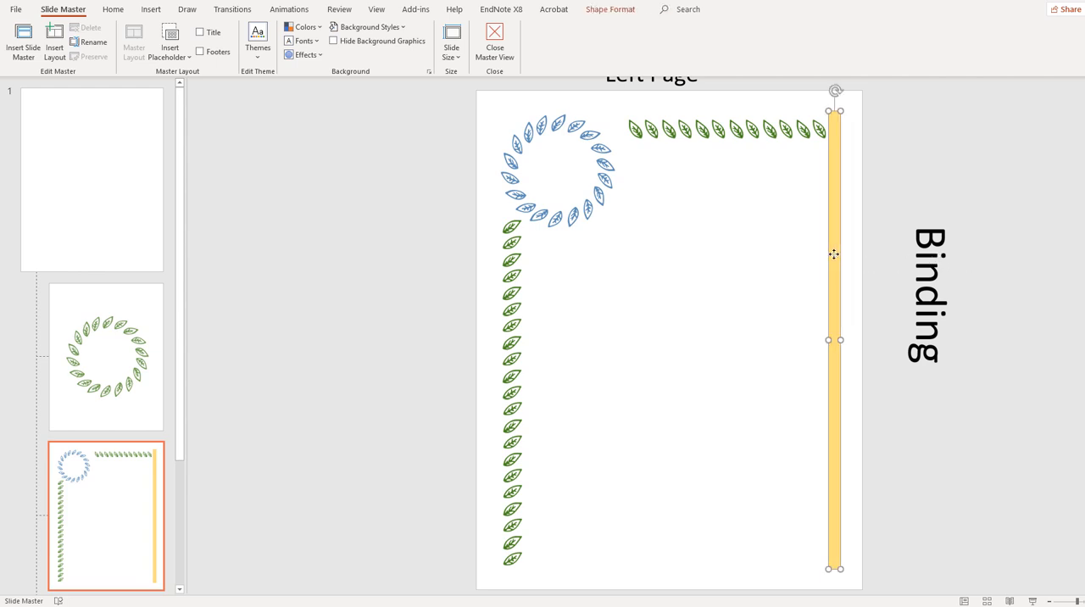
left_click(686, 313)
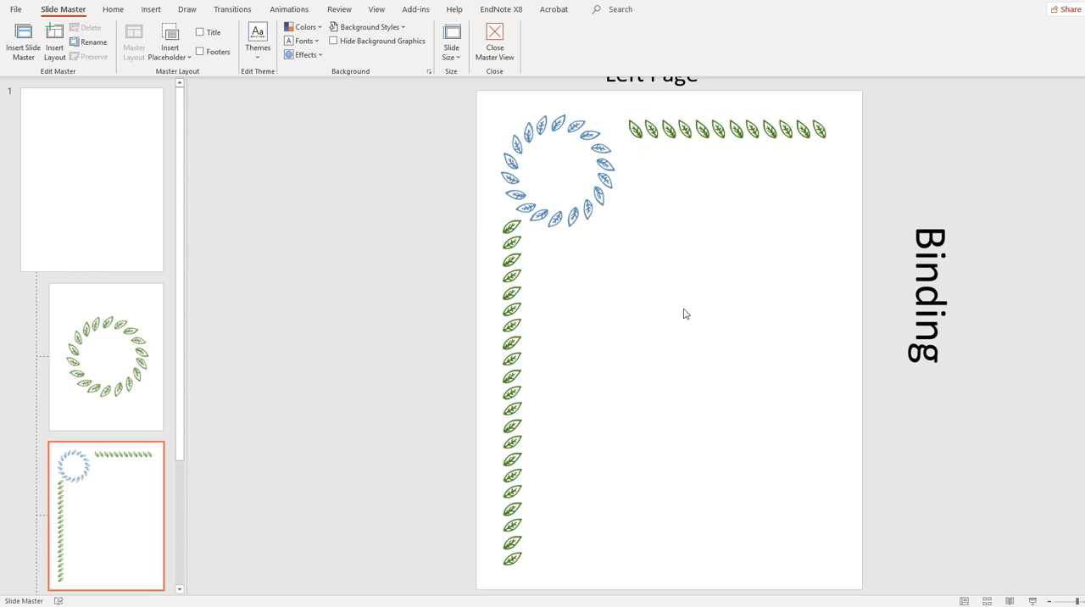
scroll("down", 3)
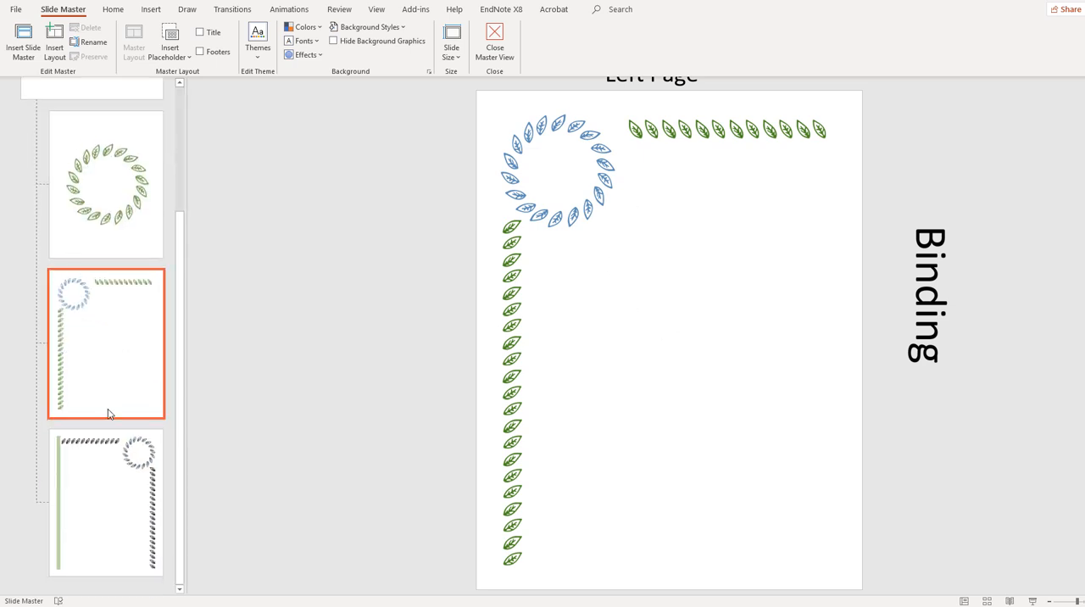
On the Right Page layout, colour the top leaf row orange and the wreath grey.
left_click(106, 502)
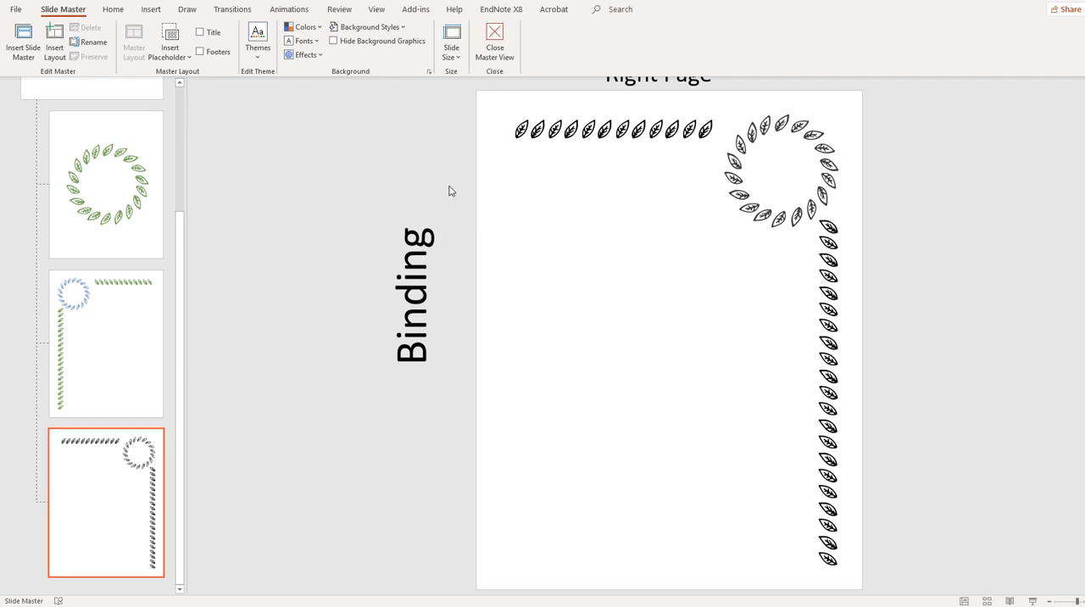
left_click(613, 128)
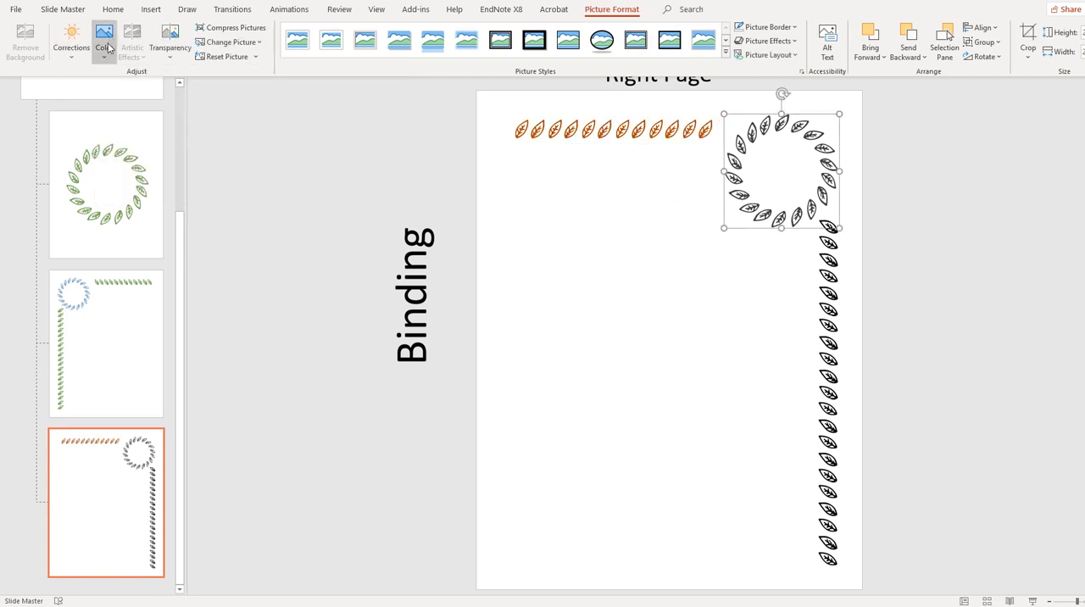
left_click(901, 216)
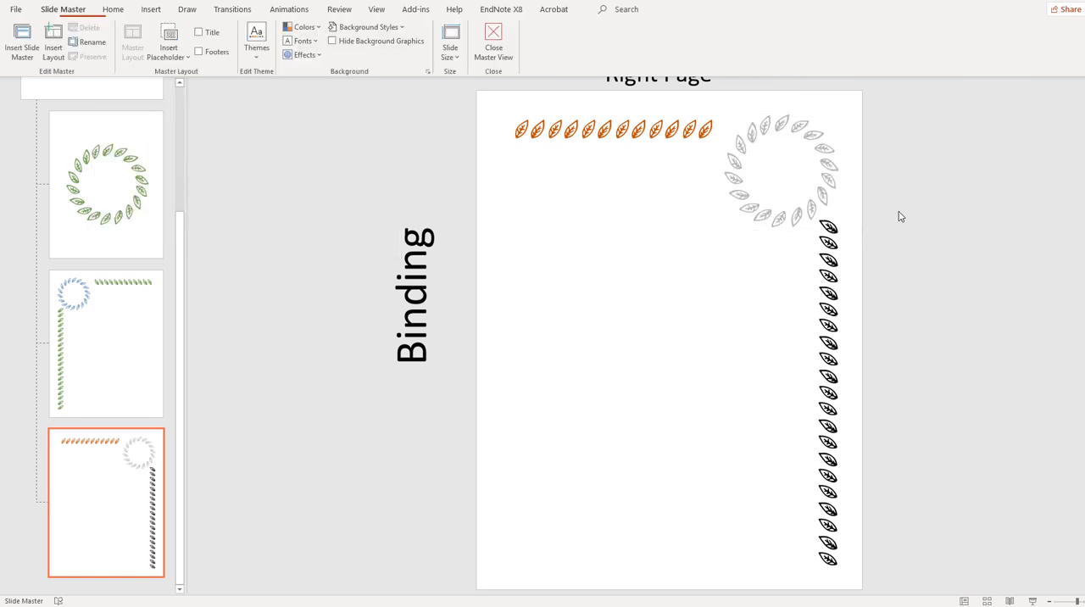
mouse_move(819, 182)
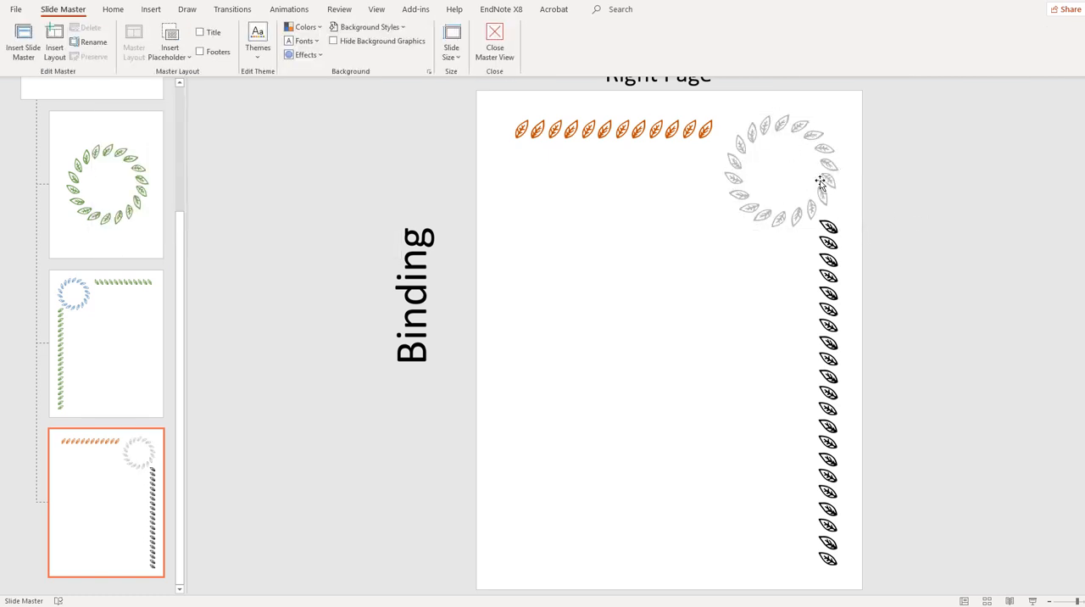
mouse_move(735, 187)
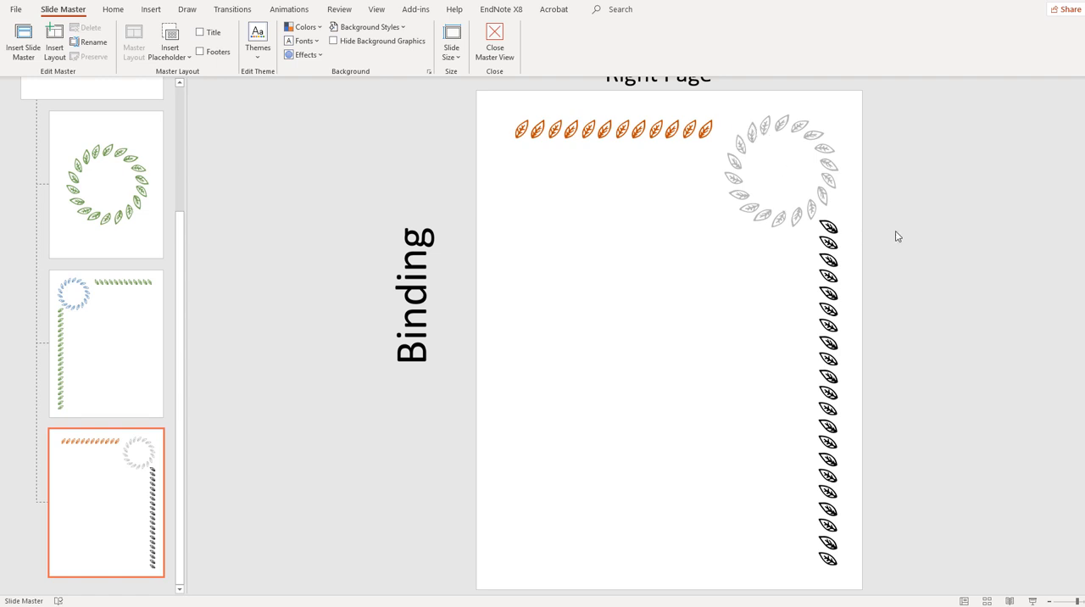
mouse_move(967, 318)
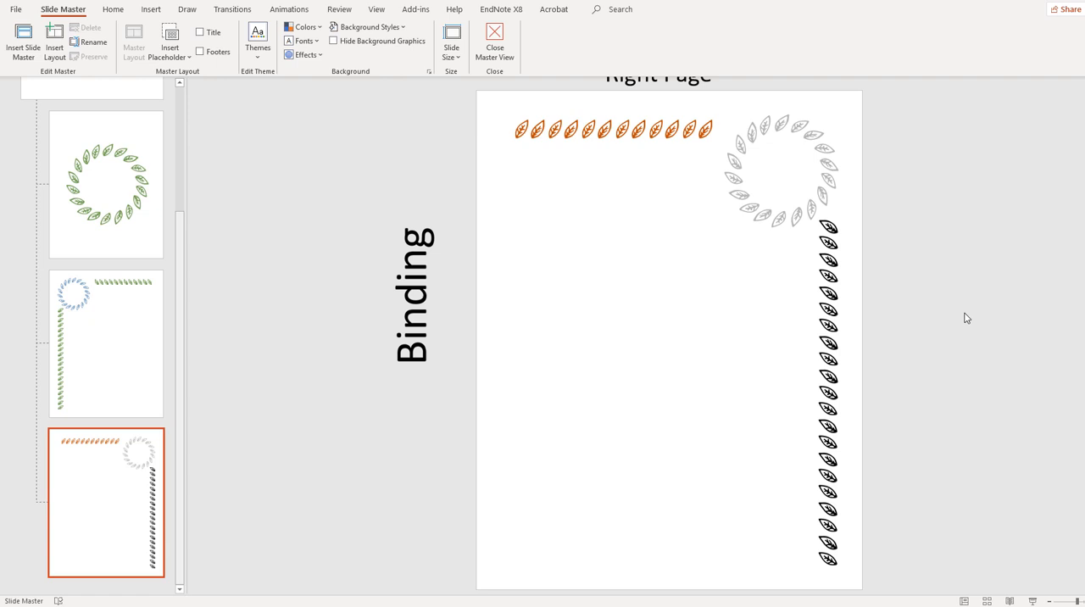
mouse_move(687, 175)
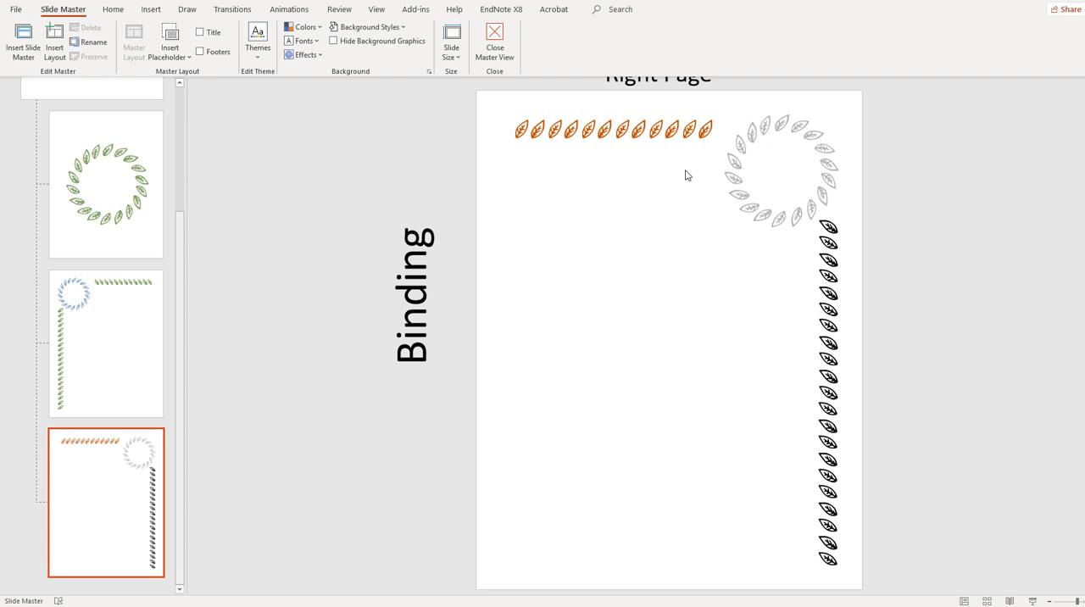
mouse_move(653, 189)
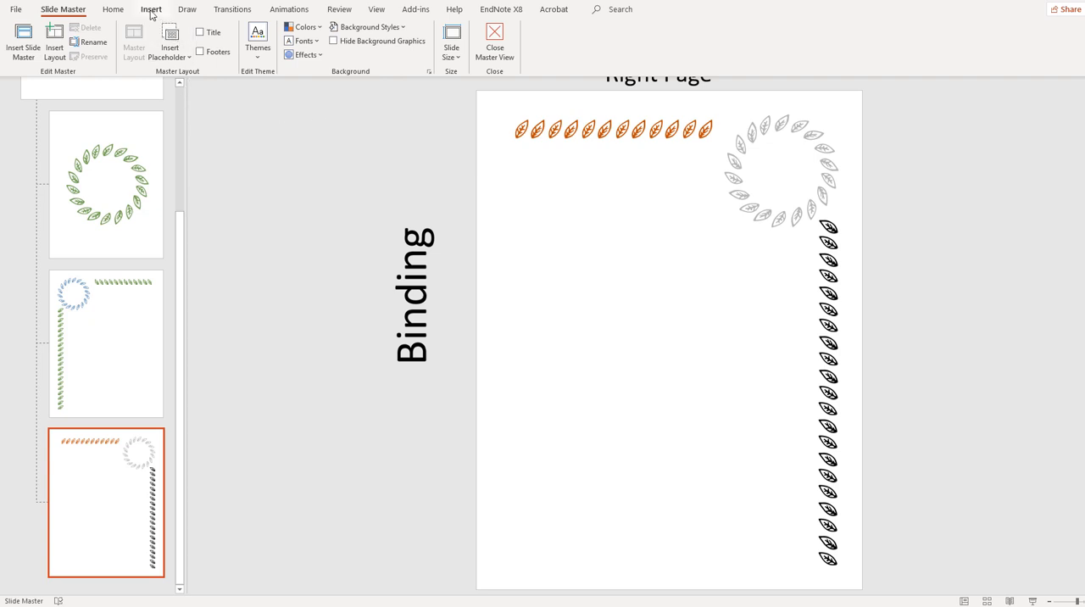
Insert smiling, neutral and sad face icons from the Faces icon category.
left_click(150, 9)
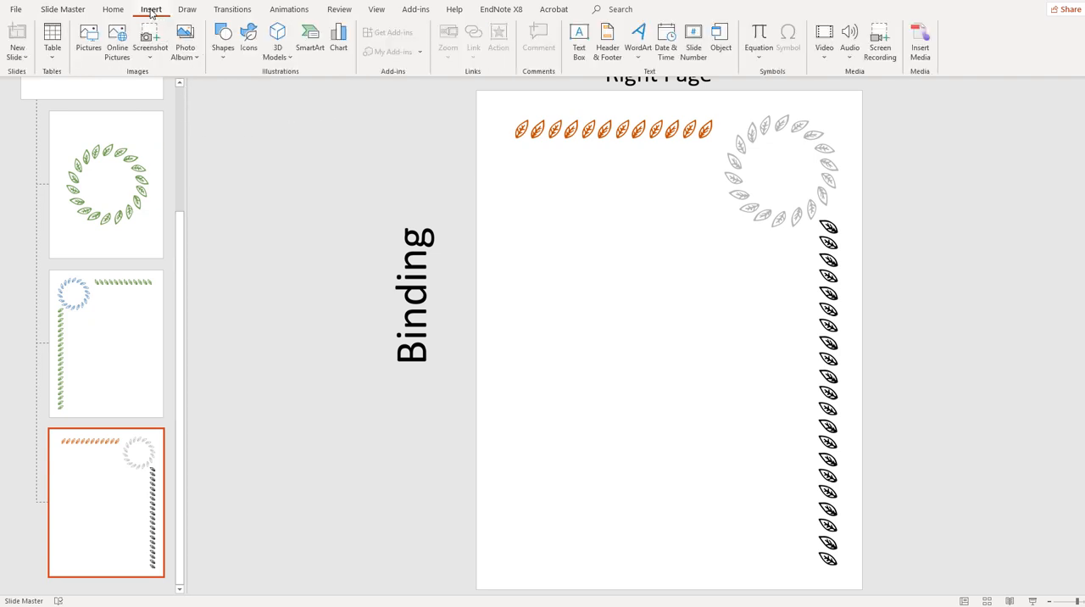
left_click(249, 38)
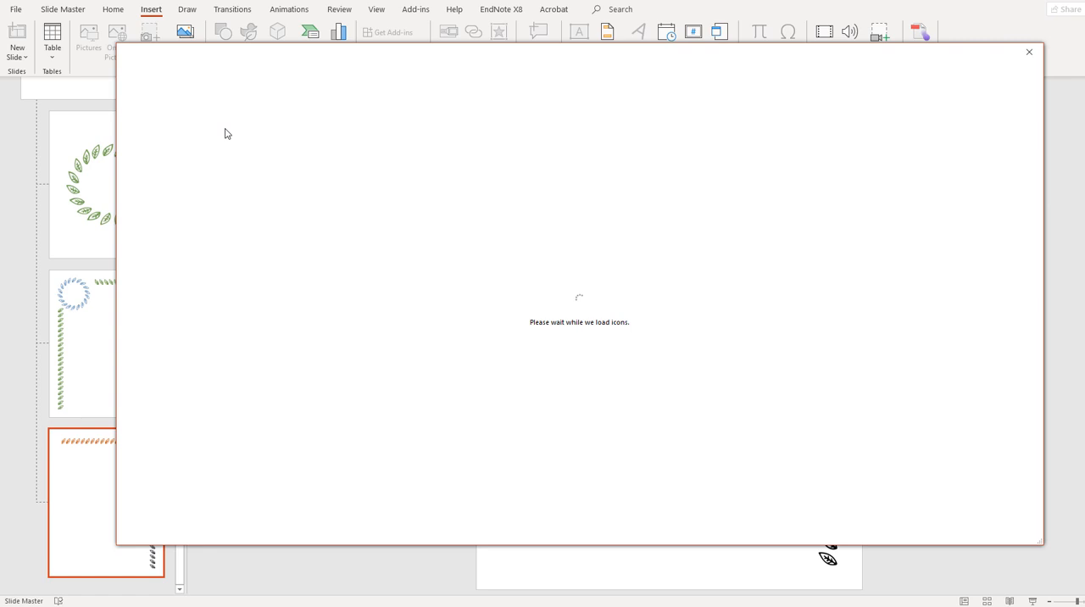
mouse_move(520, 267)
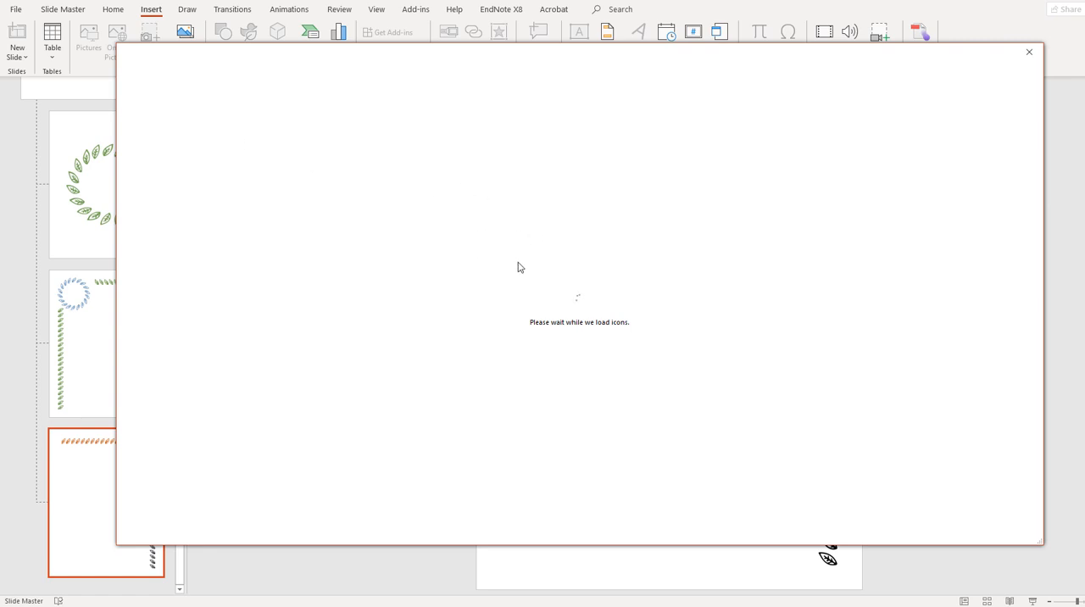
mouse_move(535, 195)
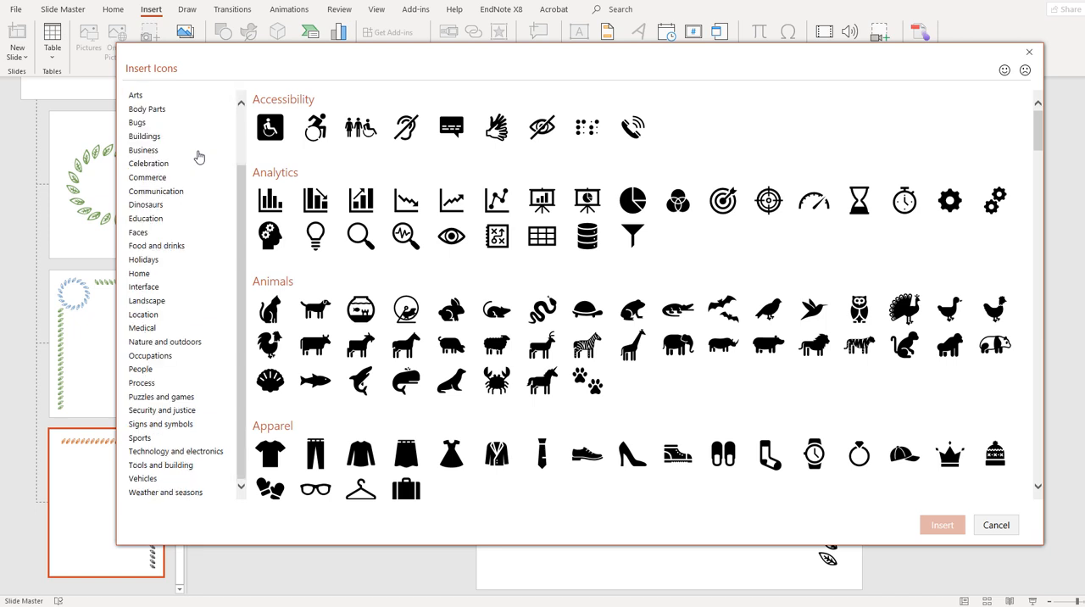
scroll("up", 3)
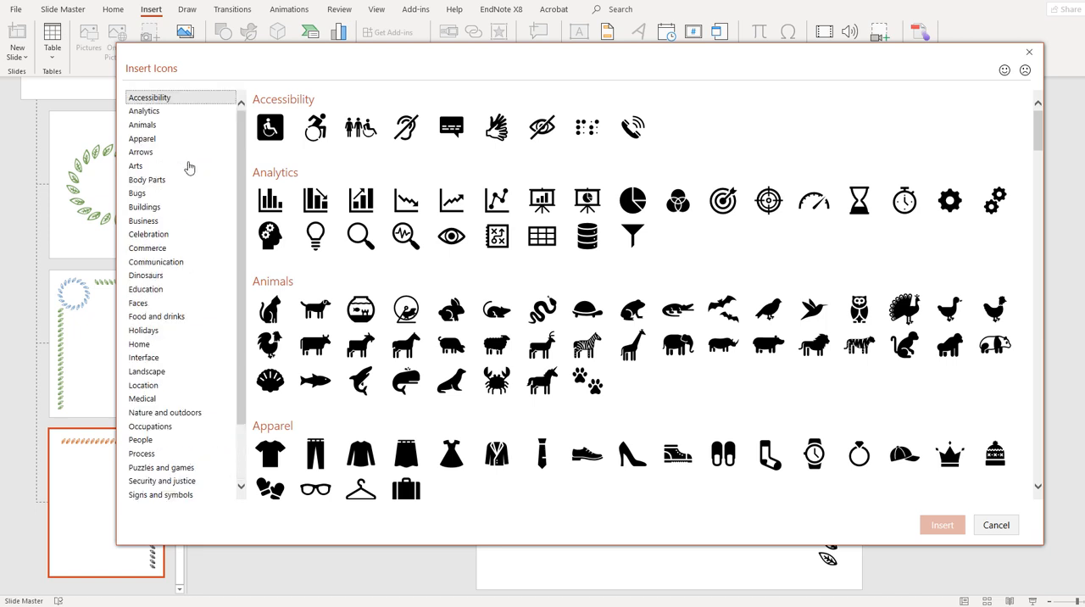
mouse_move(184, 303)
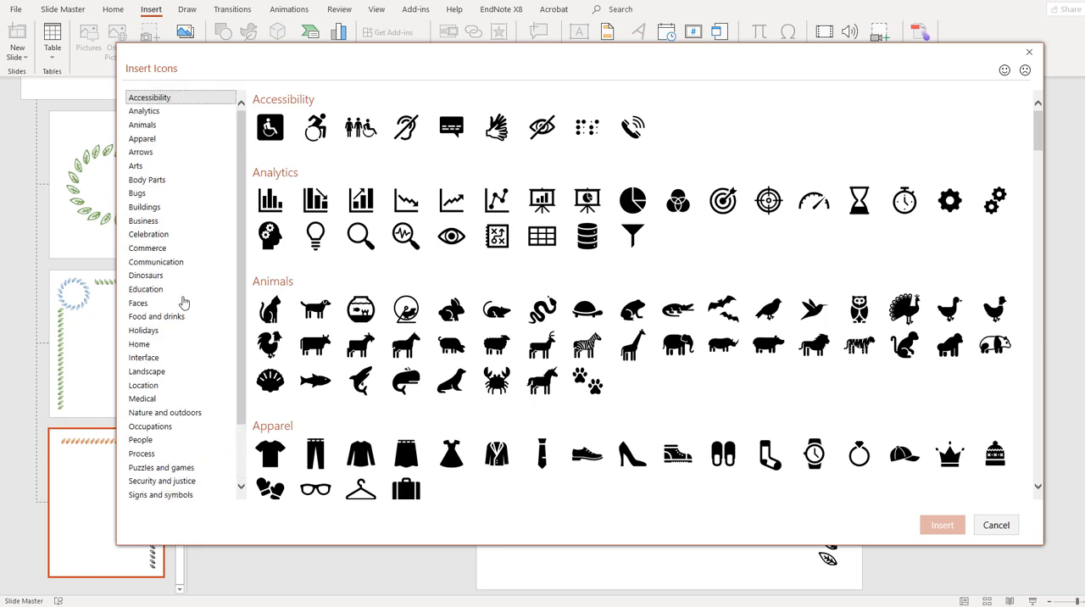
left_click(137, 303)
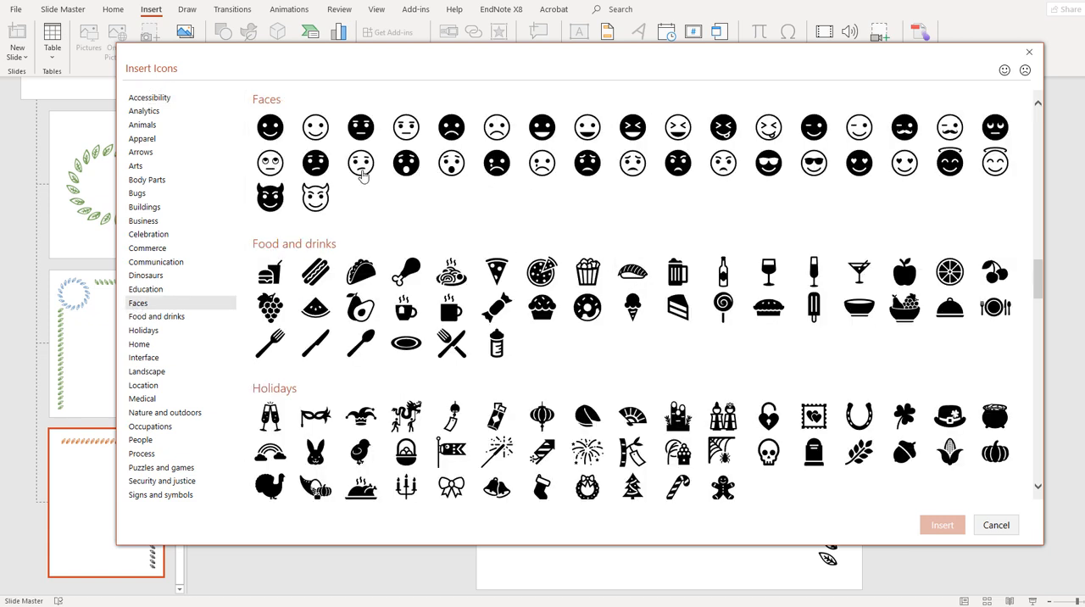
mouse_move(406, 174)
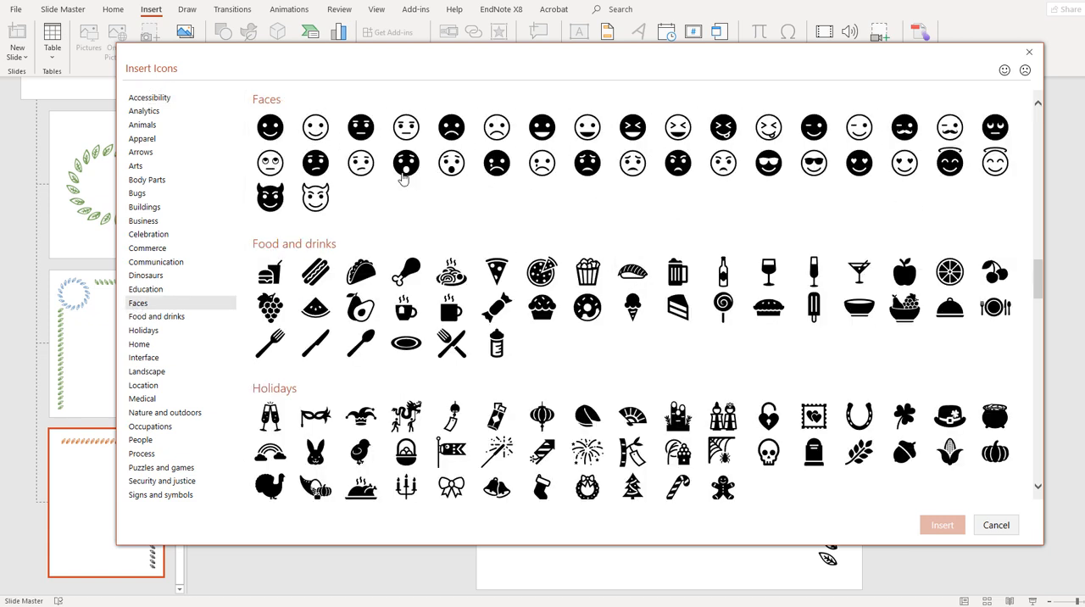
left_click(314, 127)
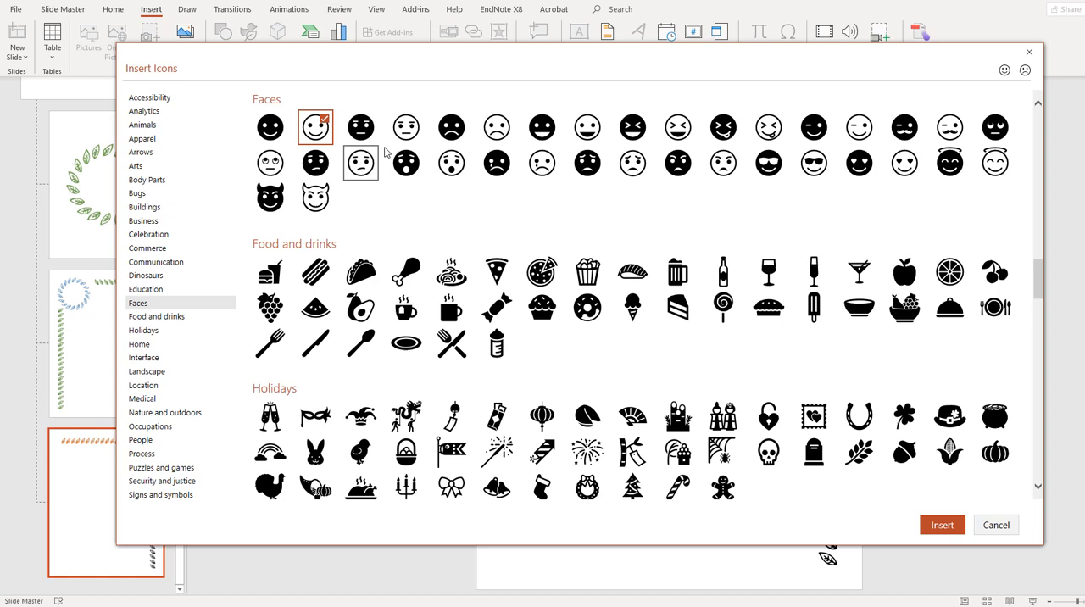
left_click(496, 126)
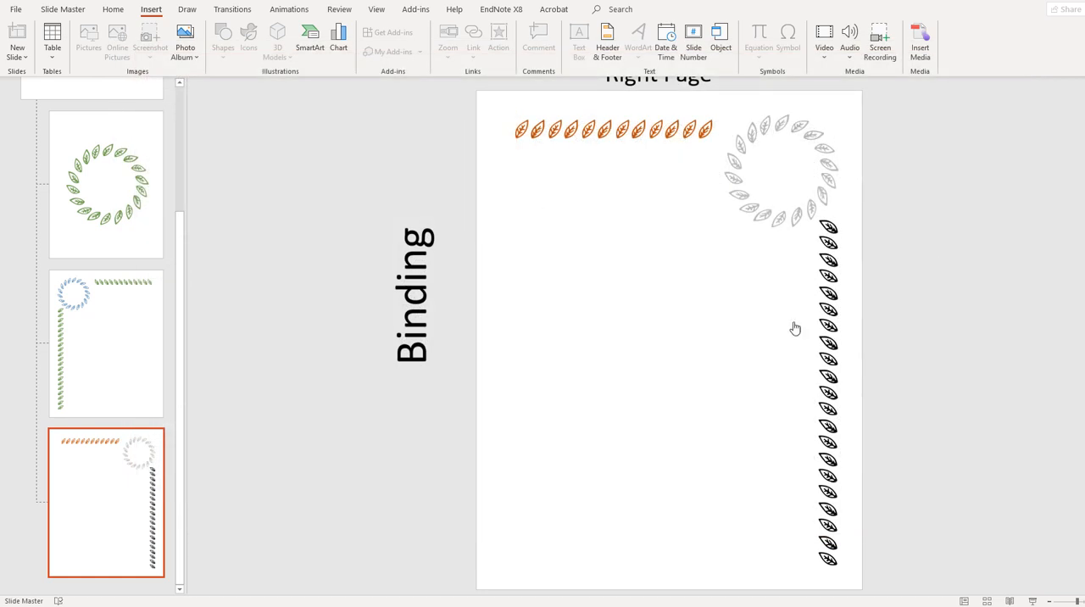
left_click(677, 347)
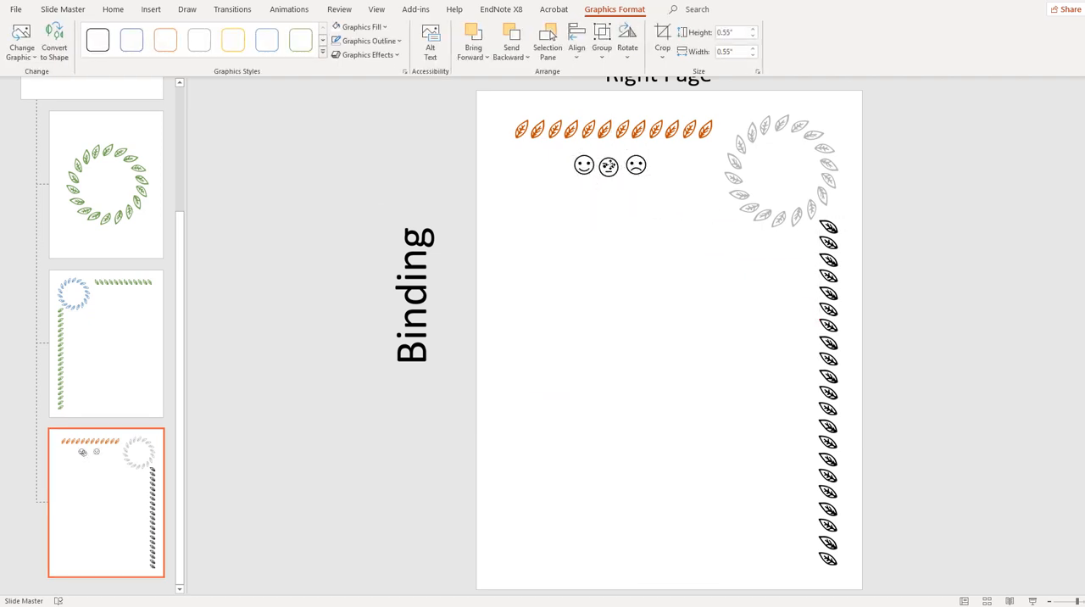
Arrange the faces below the orange leaves, then show the Left Page layout.
left_click(635, 164)
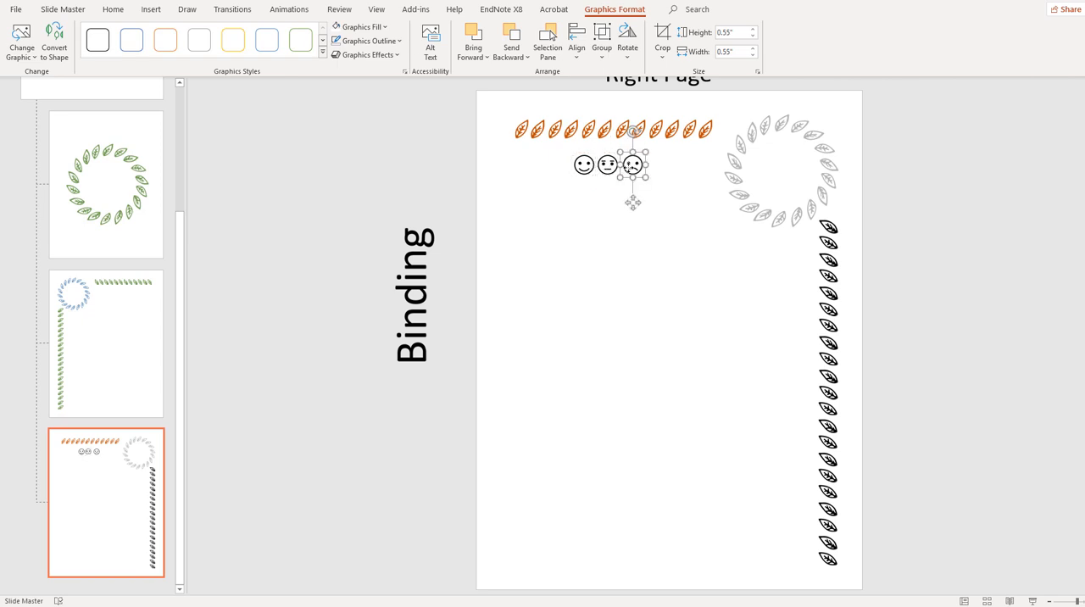
left_click(612, 226)
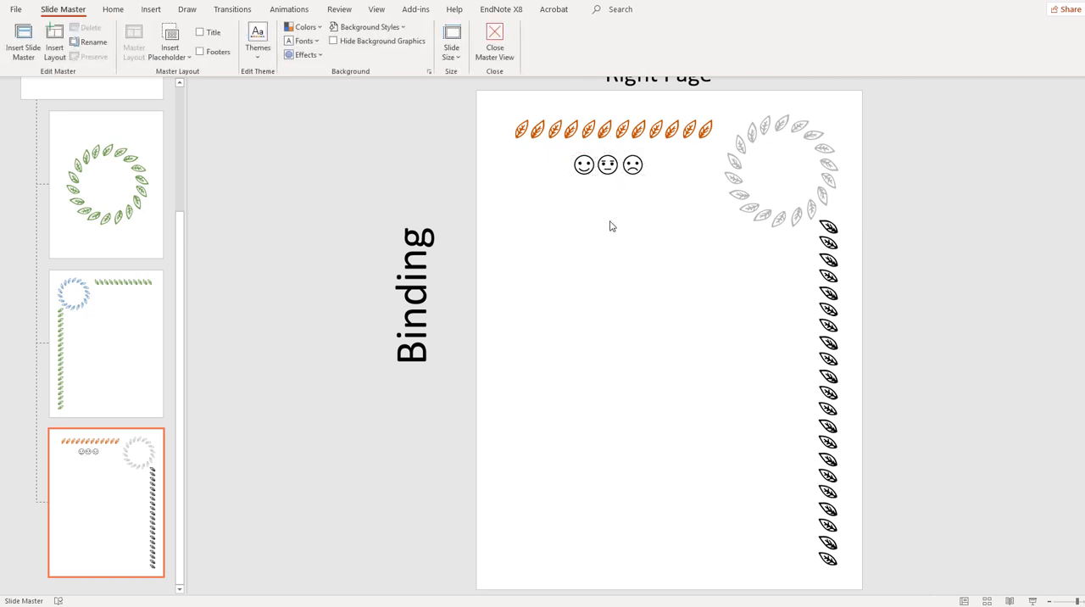
mouse_move(630, 293)
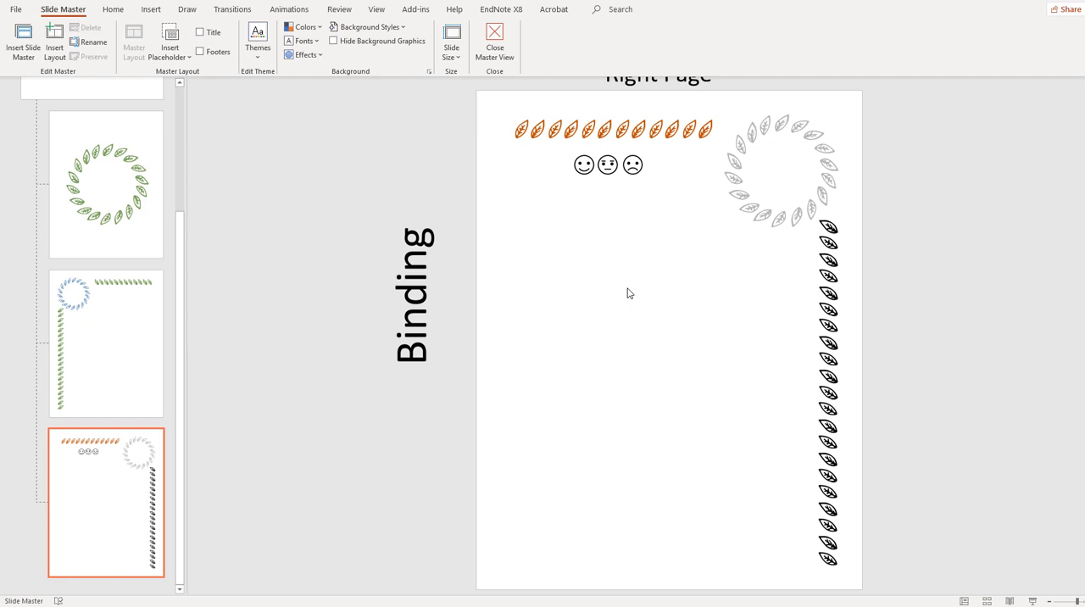
mouse_move(440, 312)
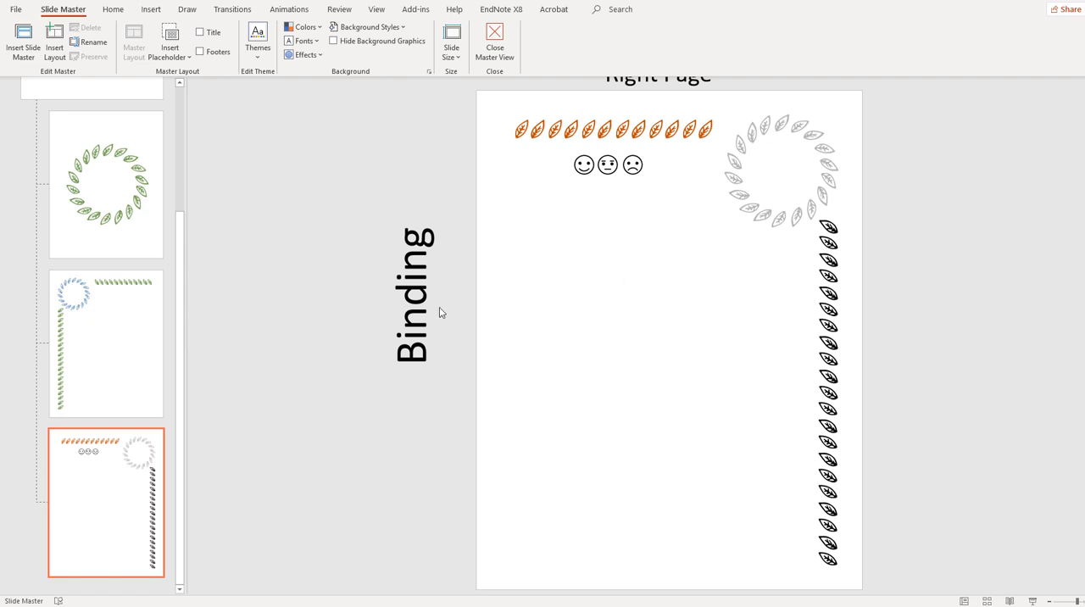
left_click(106, 343)
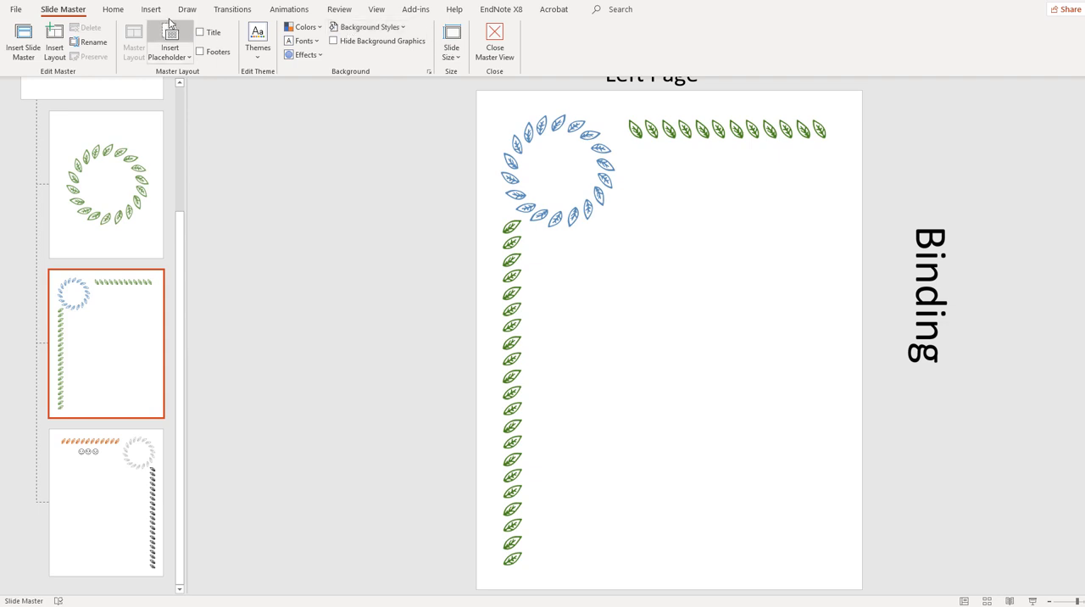
Insert sun, cloud and partly sunny icons from the Weather and seasons category.
left_click(151, 10)
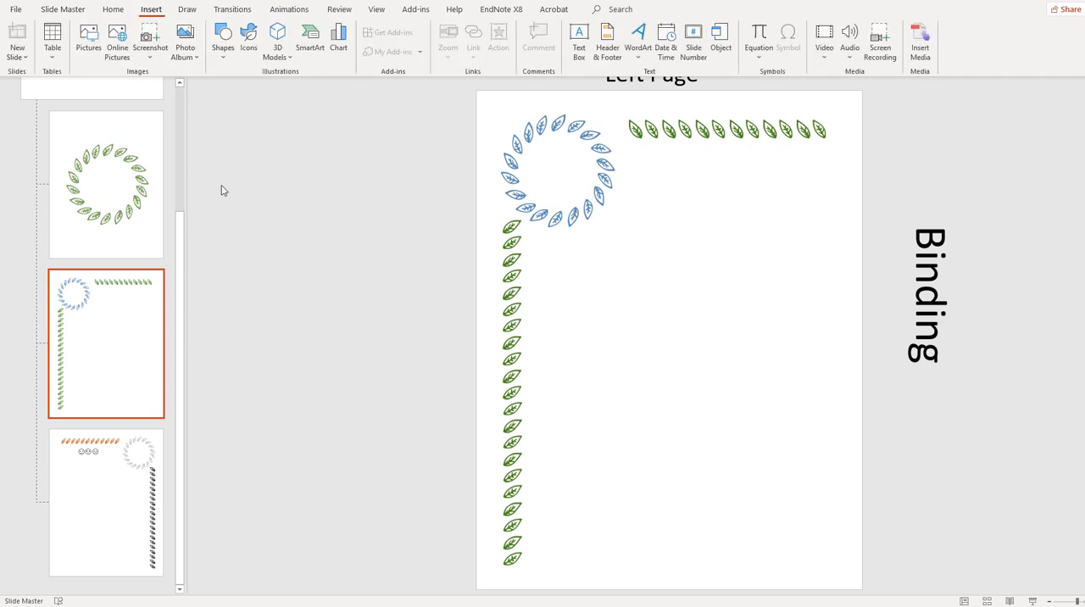
left_click(248, 41)
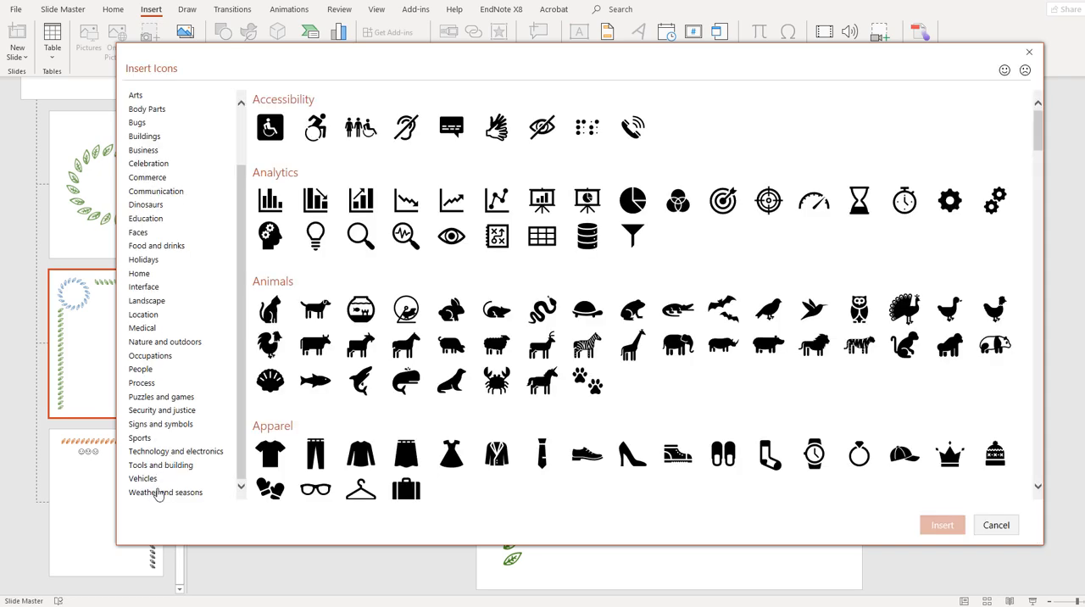
left_click(166, 492)
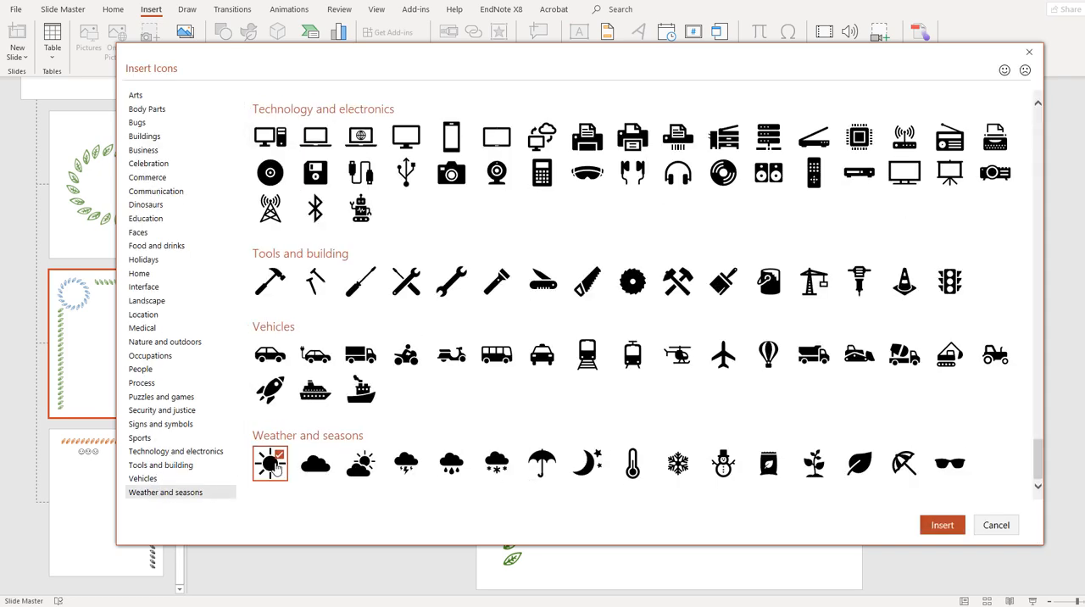
left_click(361, 463)
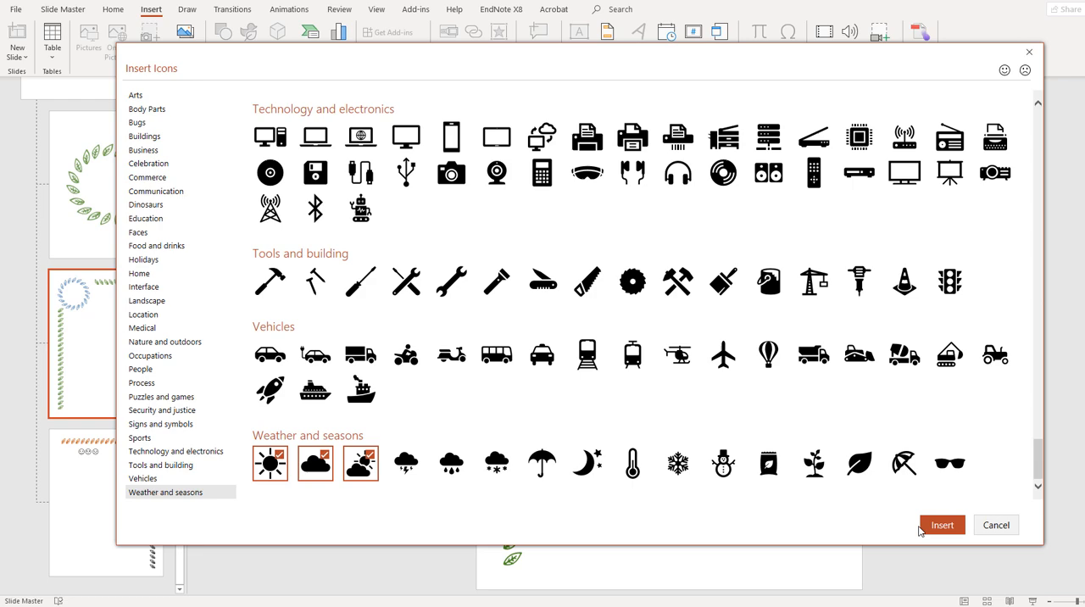
left_click(941, 525)
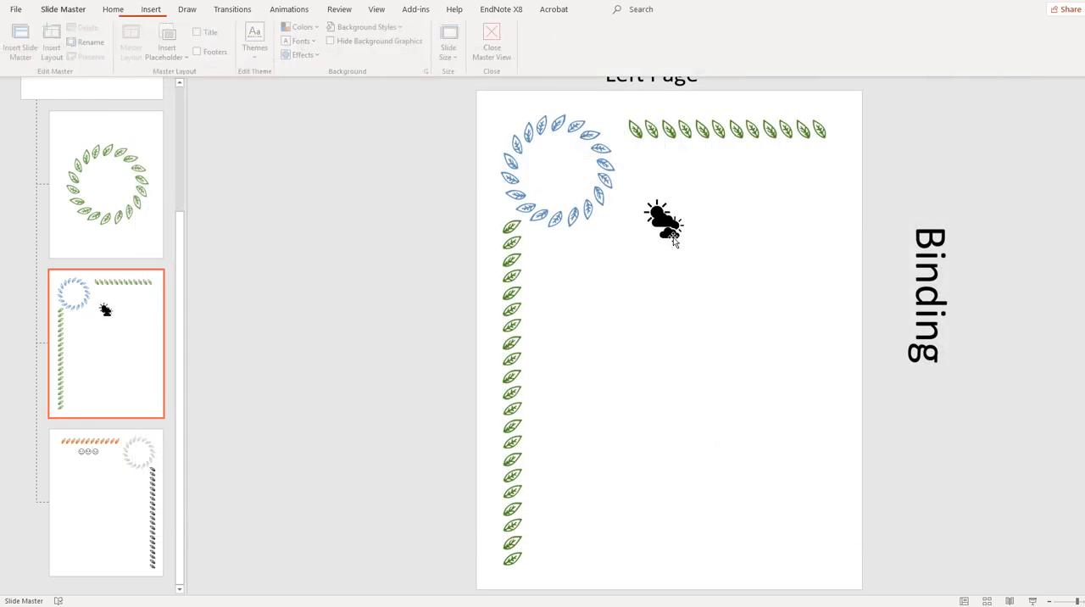
Line up the sun, cloud and partly sunny icons in a row inside the blue leaf ring.
left_click(663, 223)
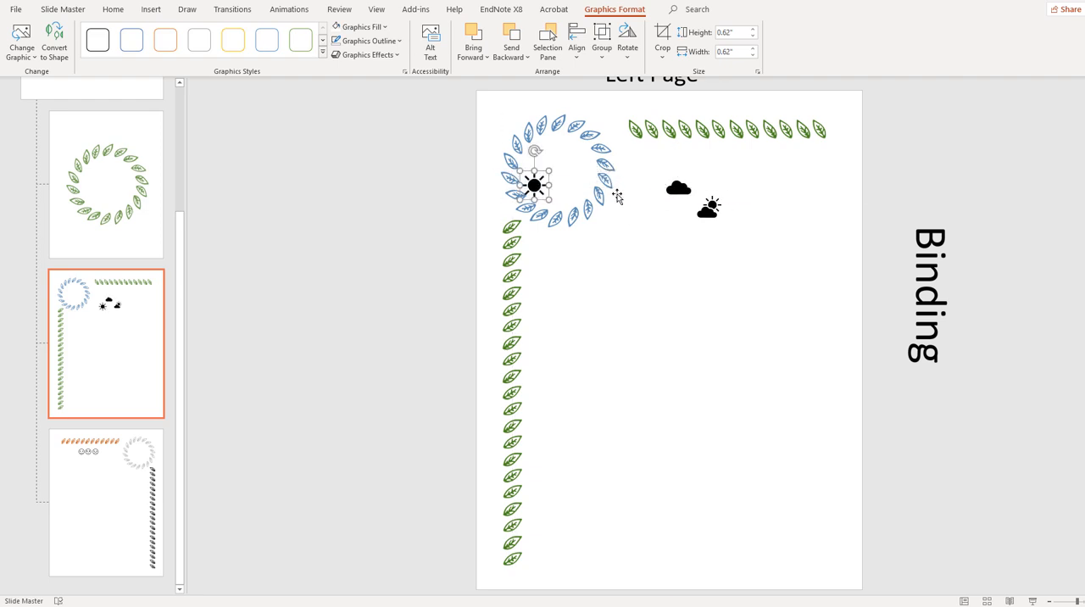
left_click_drag(678, 186, 559, 185)
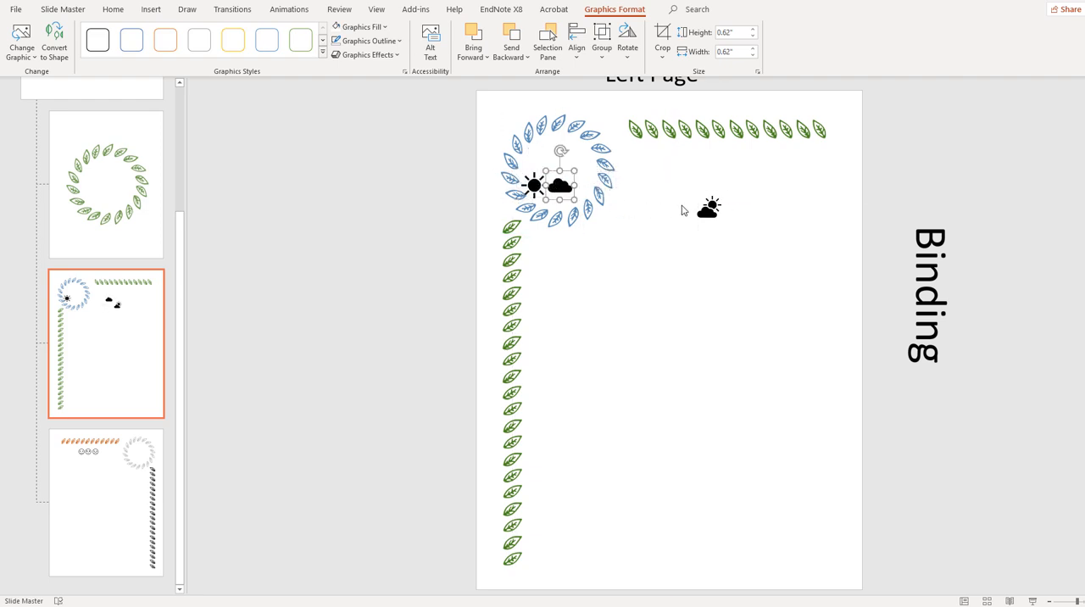
left_click_drag(708, 207, 585, 185)
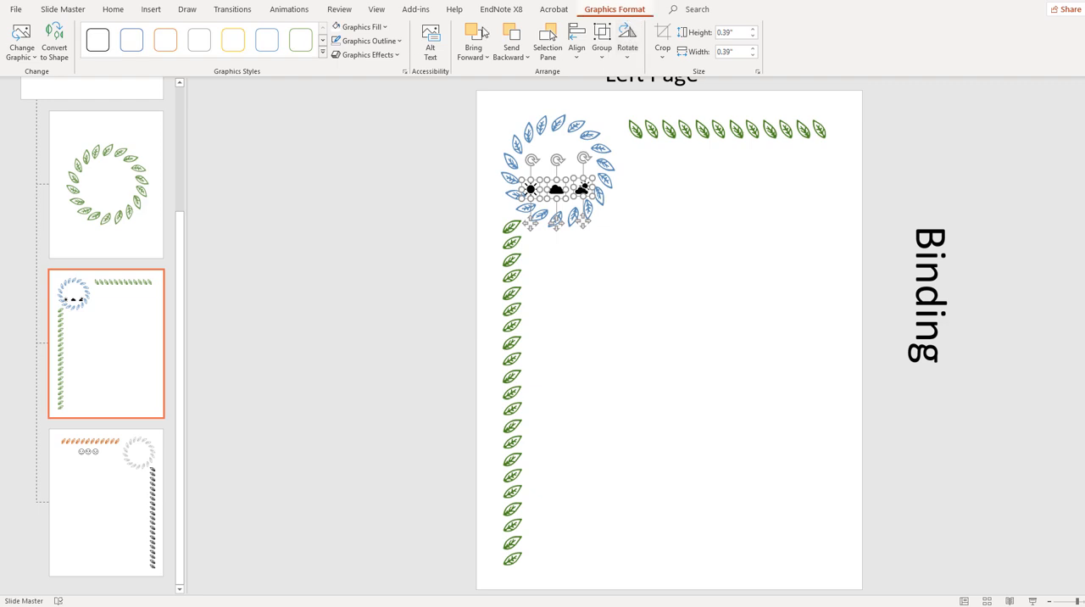
Fill the three weather icons with the purple standard colour.
left_click(359, 26)
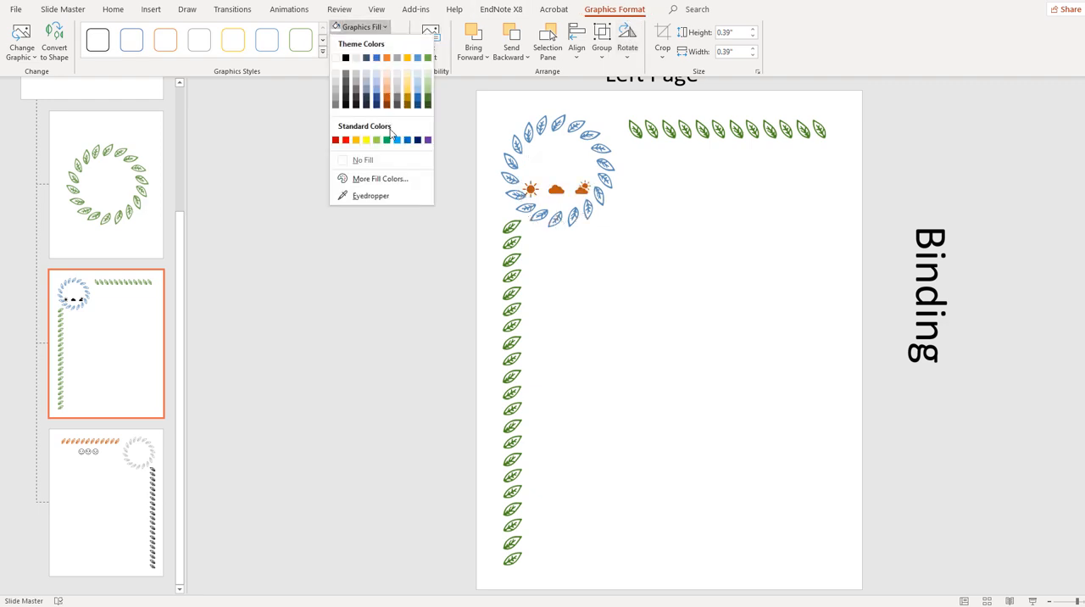
left_click(397, 139)
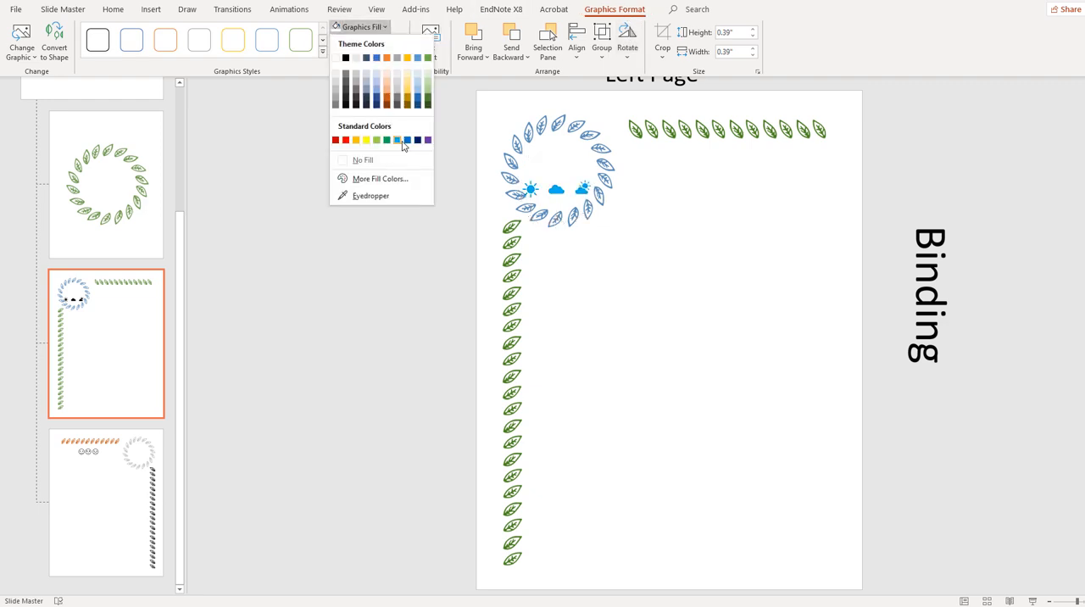
left_click(397, 139)
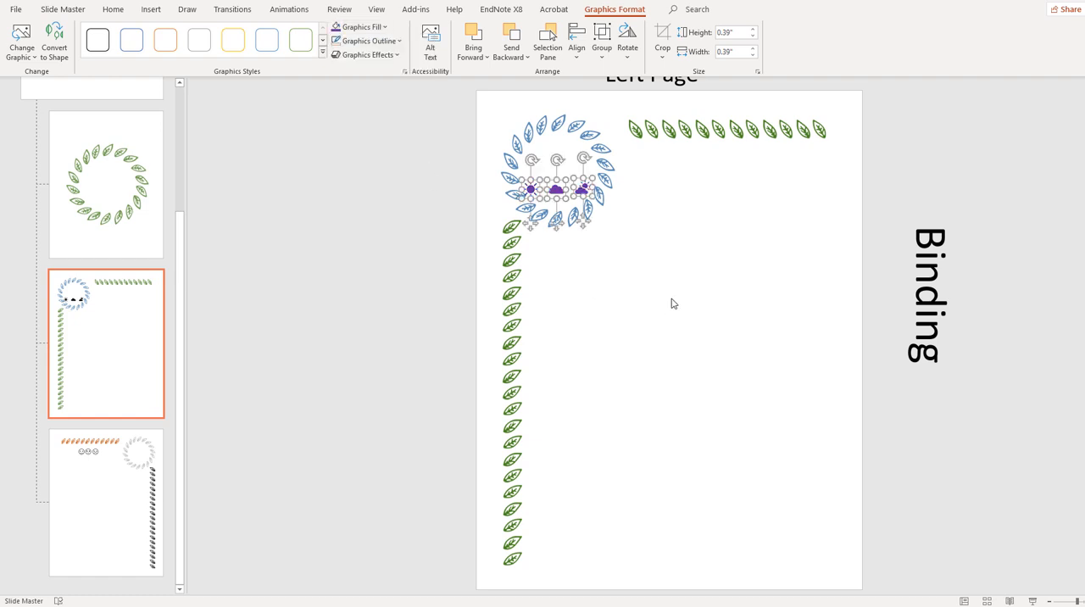
left_click(670, 96)
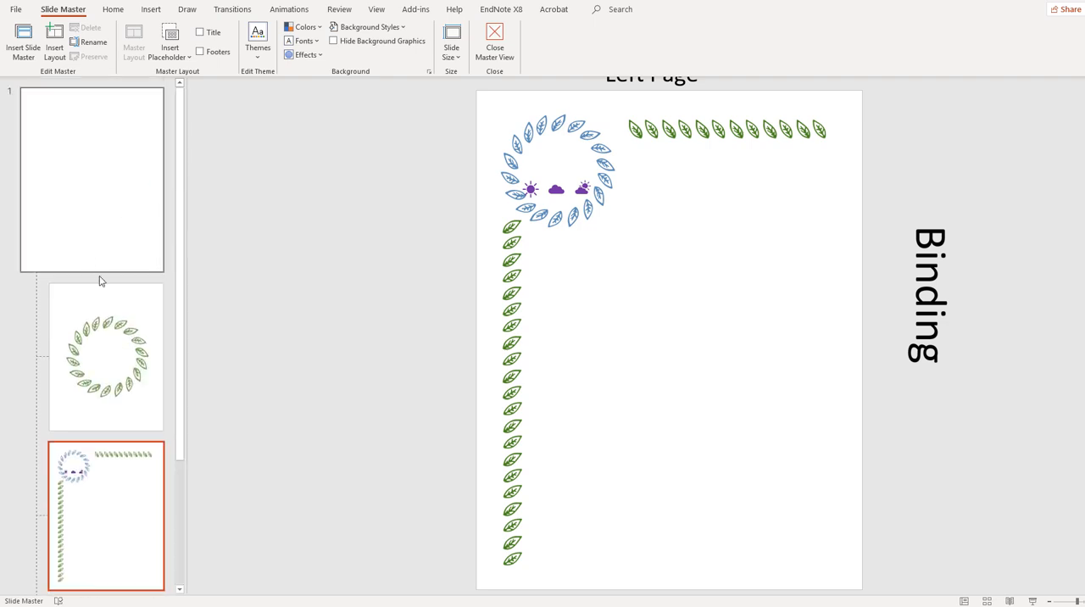
Close Master View to return to the diary slides in Normal view.
scroll("down", 3)
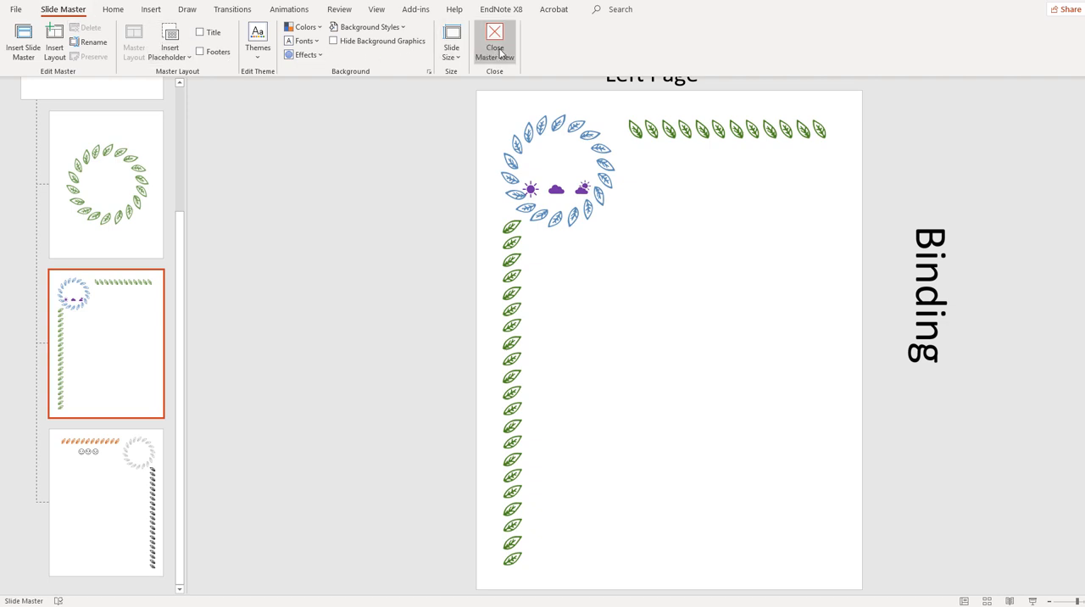
mouse_move(495, 42)
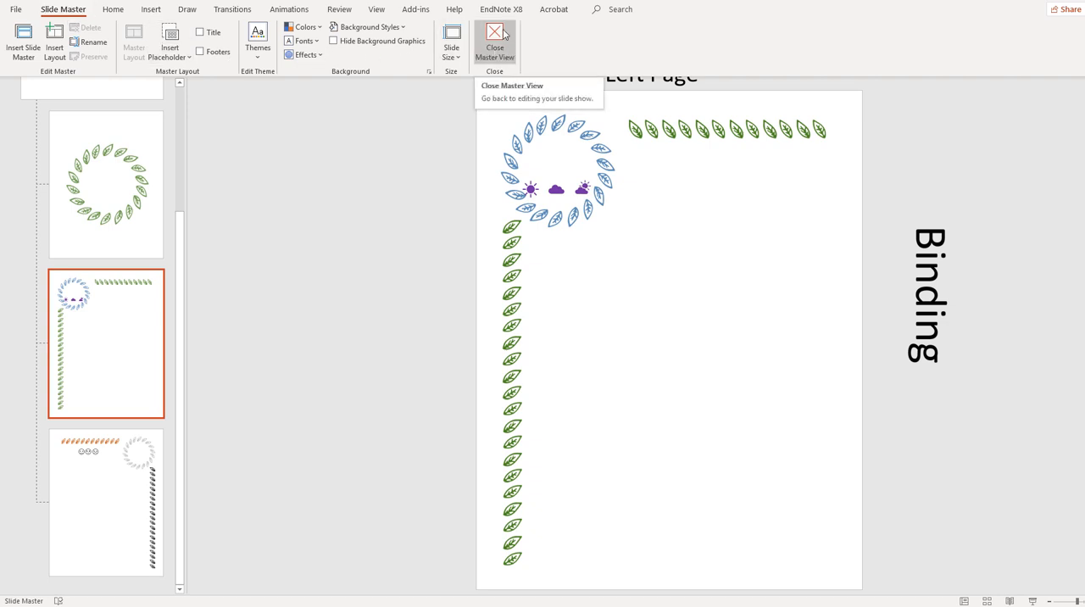
left_click(494, 38)
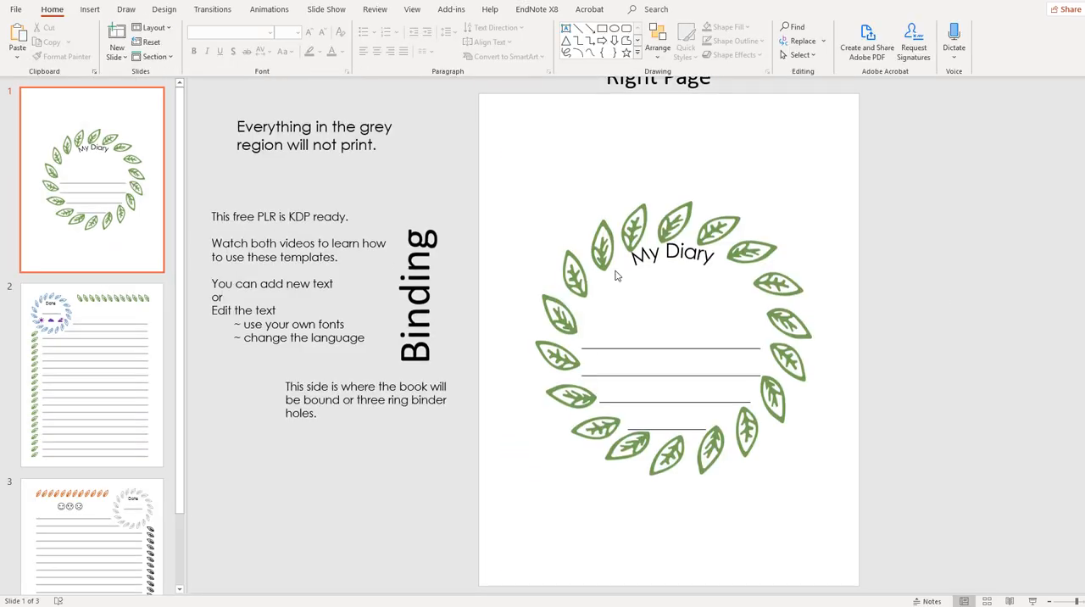
Select the Left Page and Right Page diary slides (2 and 3) together and copy them.
left_click(92, 374)
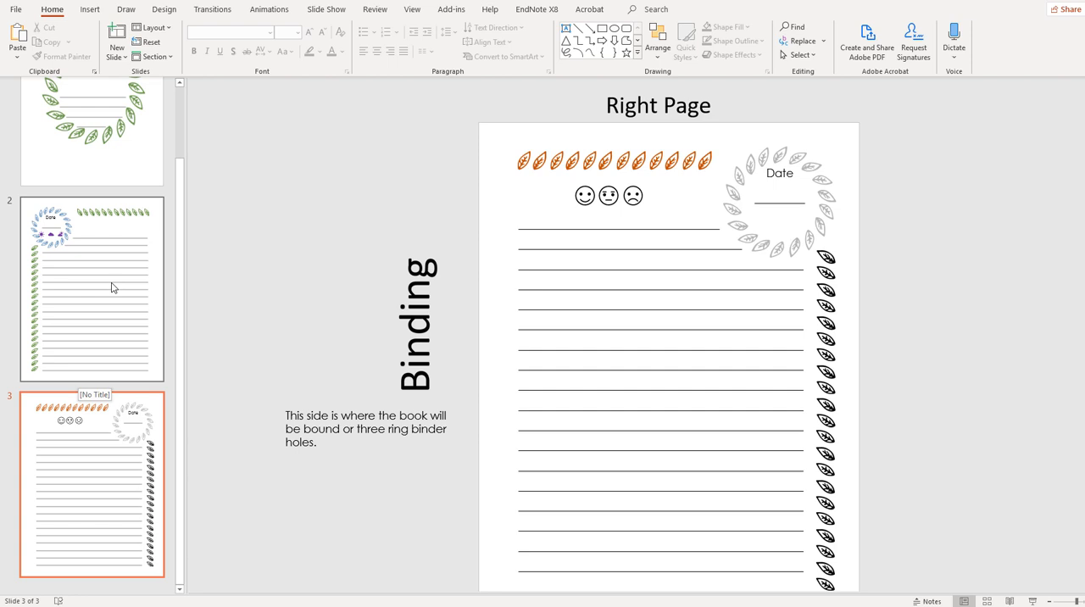
left_click(92, 289)
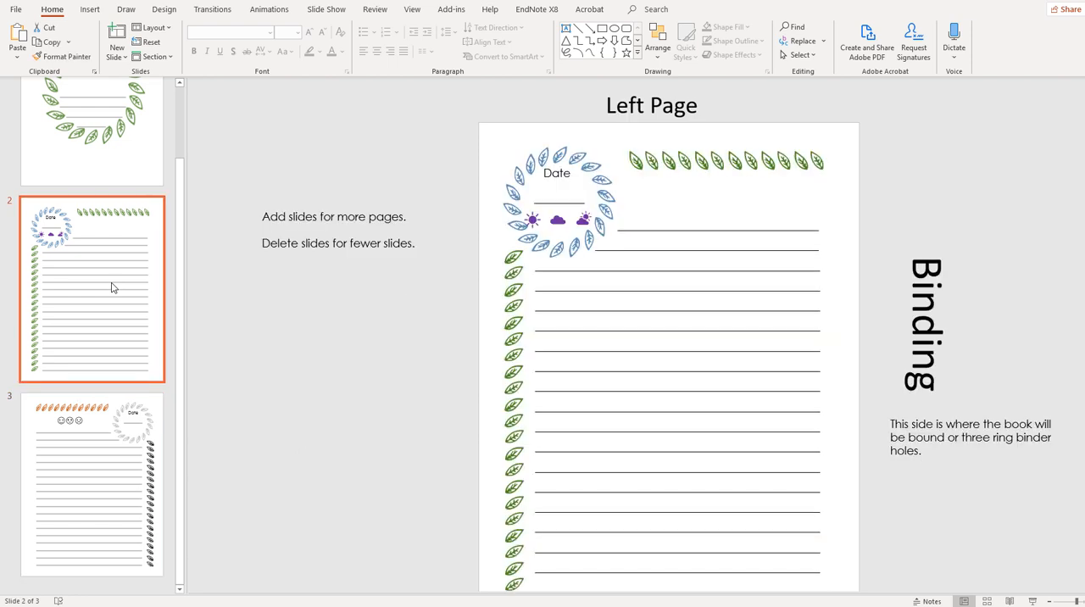
mouse_move(102, 478)
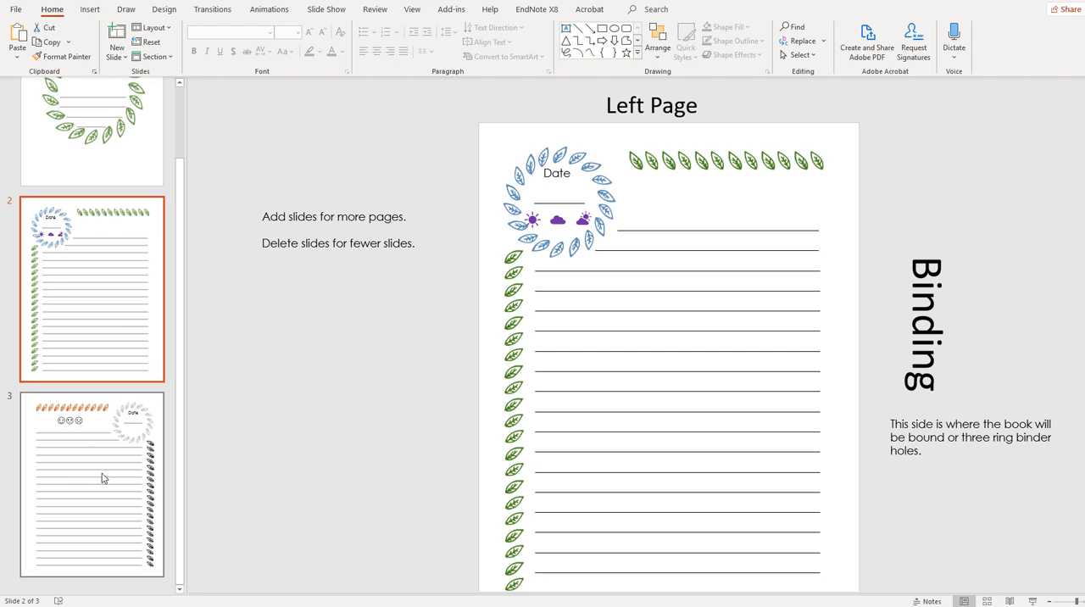
left_click(91, 483)
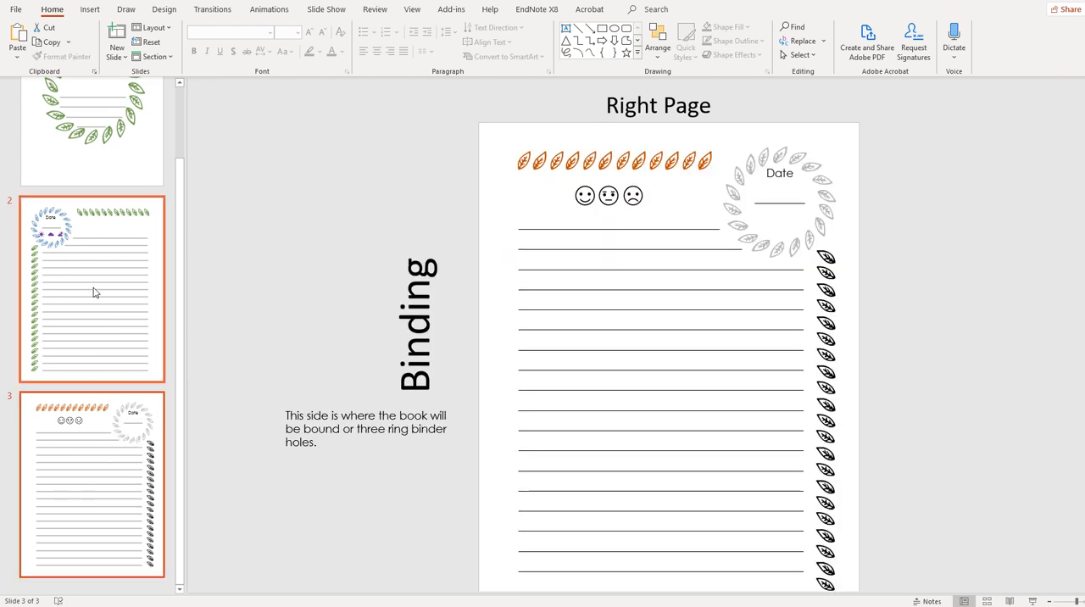
mouse_move(127, 323)
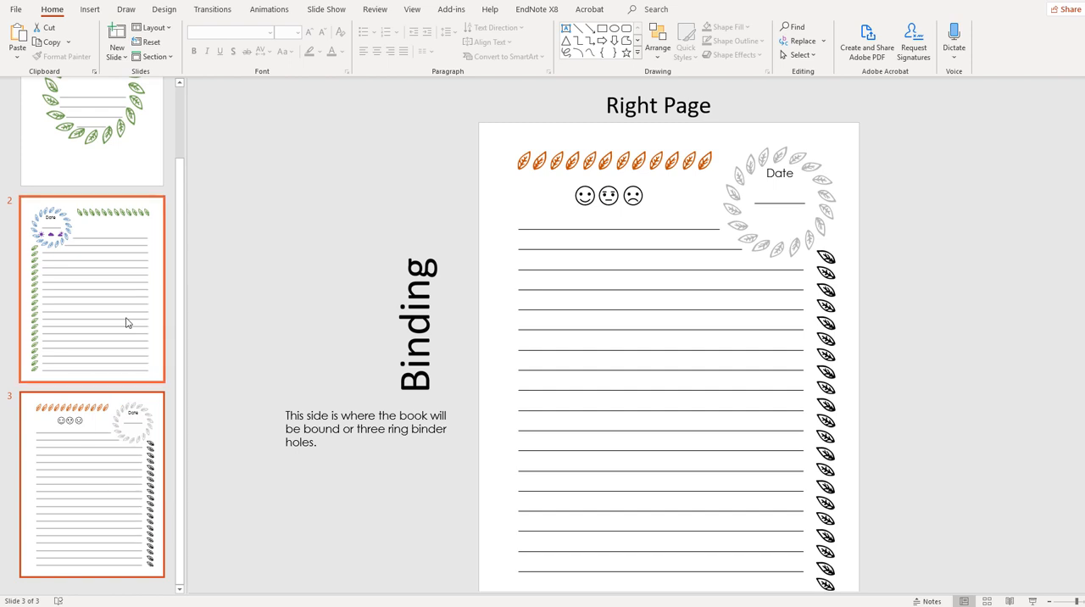
left_click(91, 483)
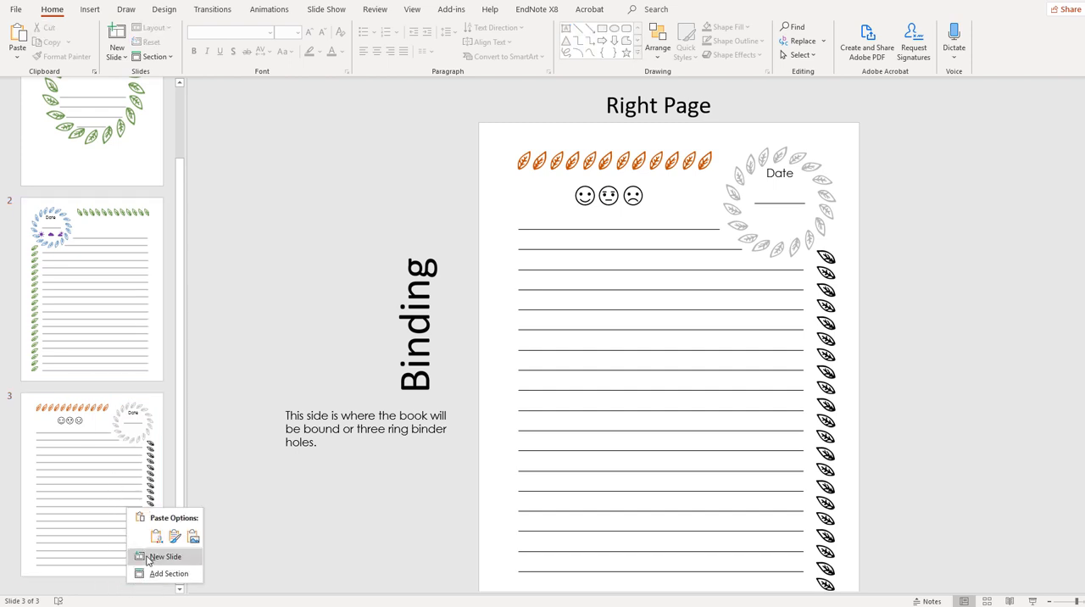
Paste the copied Left Page and Right Page slides after slide 3 as slides 4 and 5.
left_click(166, 556)
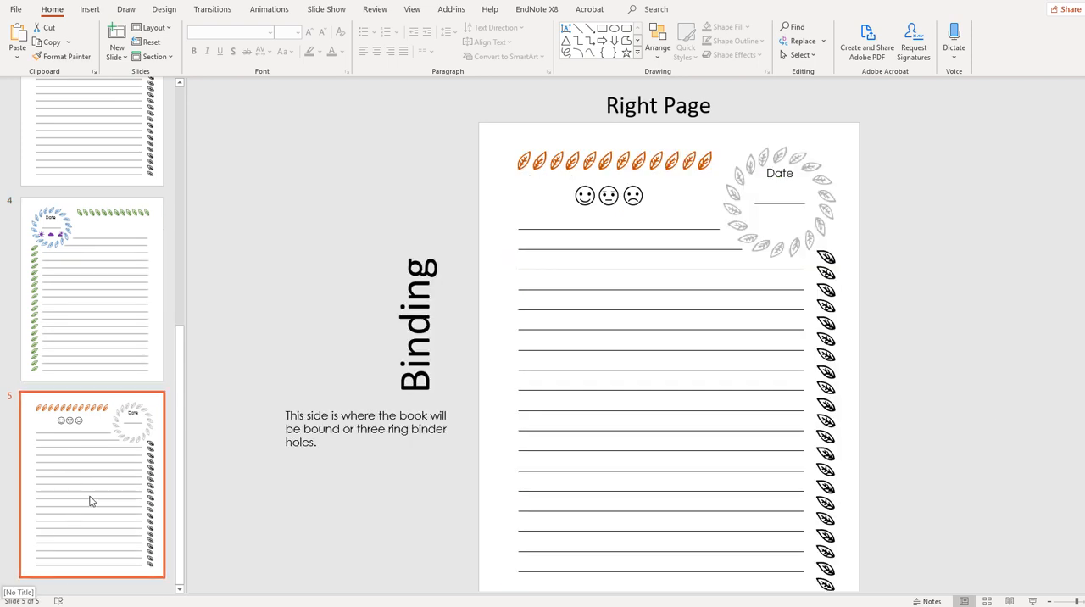
mouse_move(77, 493)
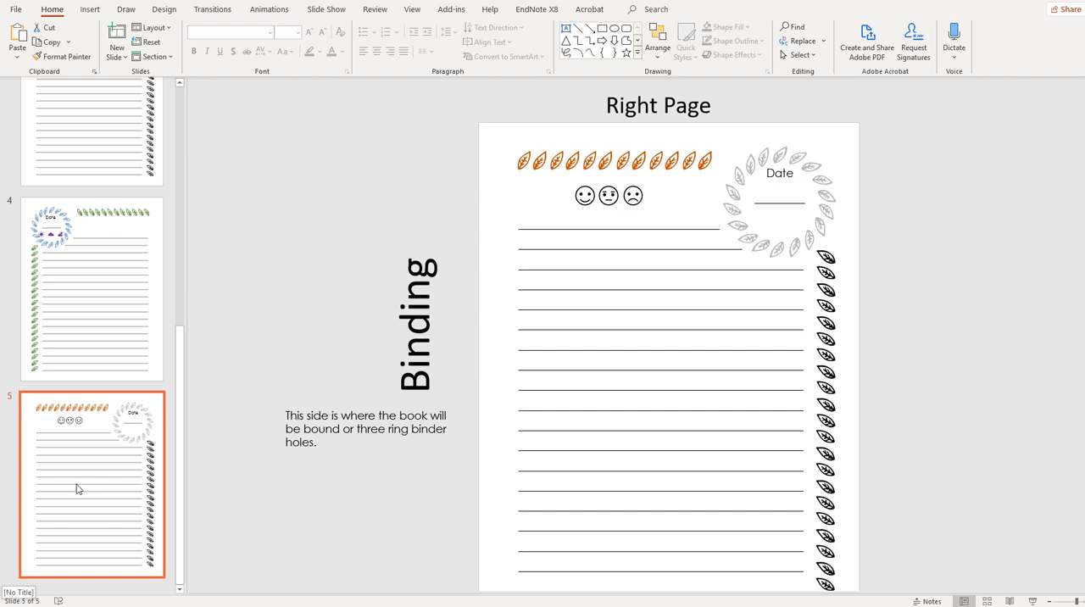
scroll("up", 3)
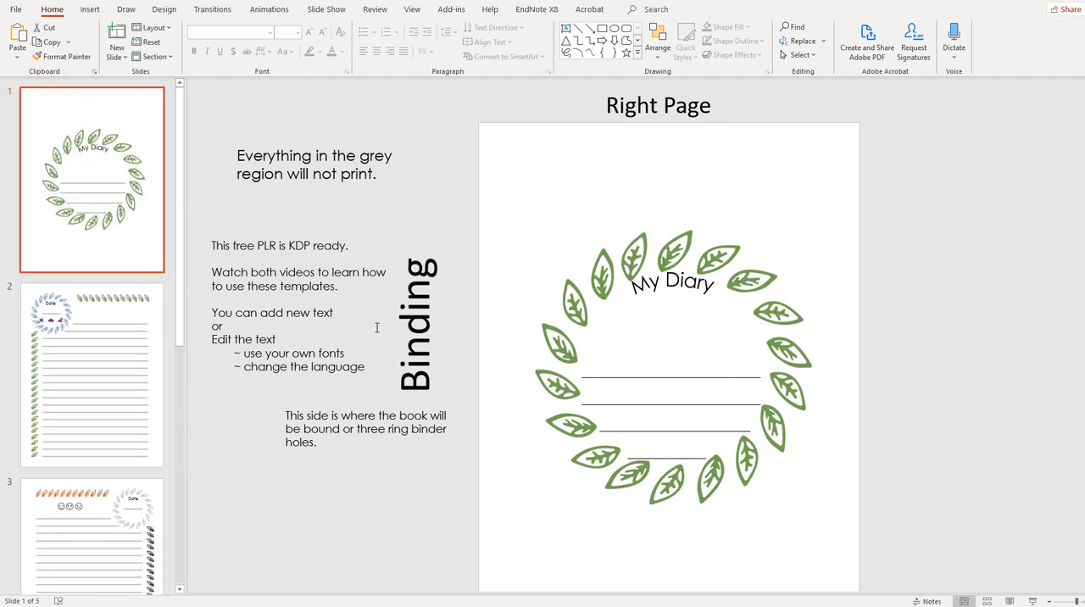
mouse_move(852, 386)
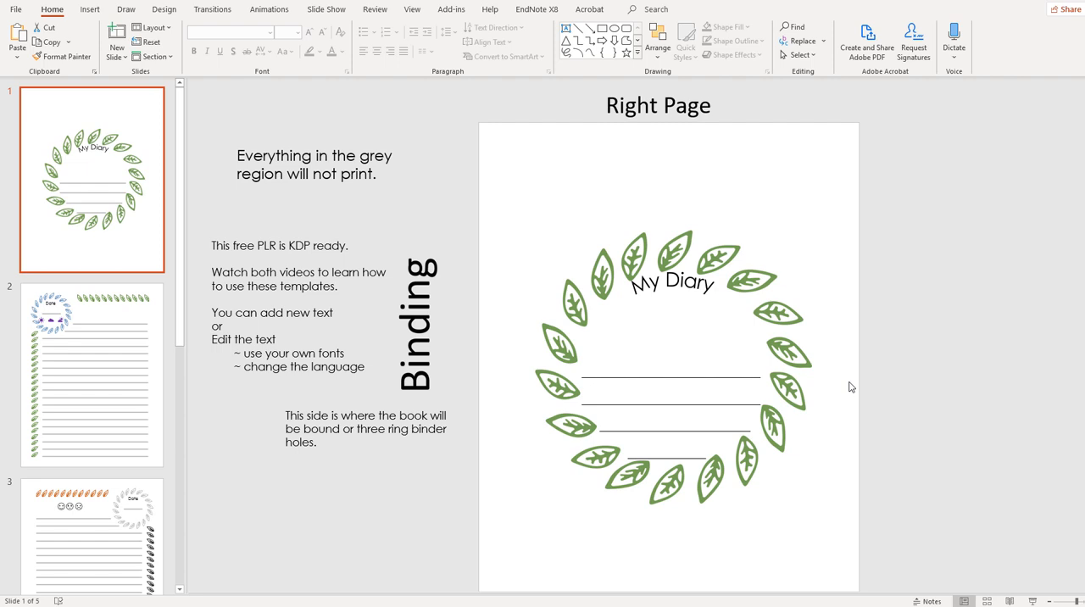
mouse_move(1026, 505)
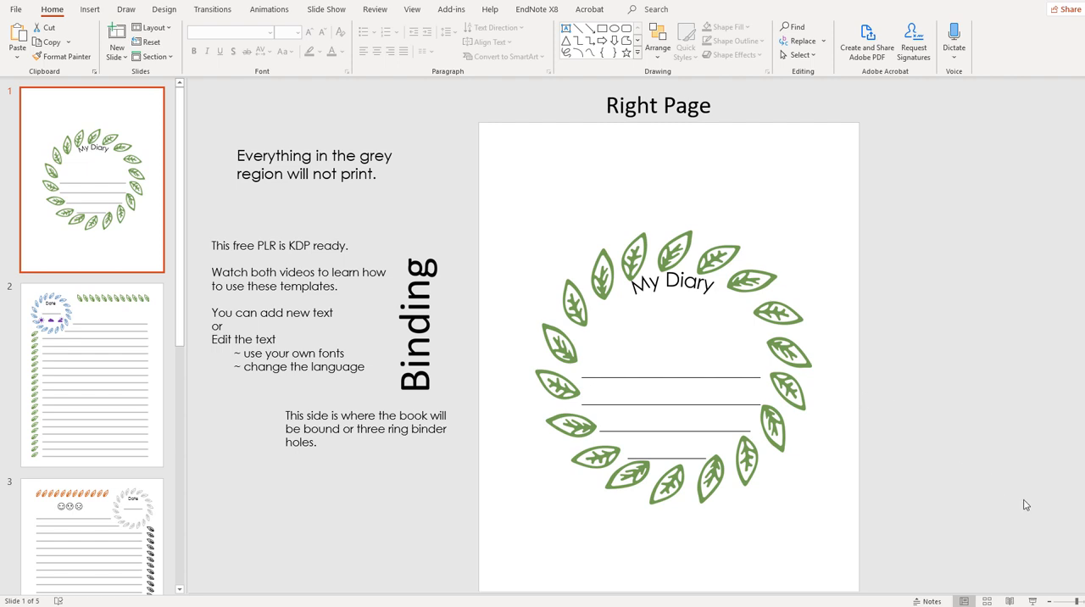
mouse_move(1031, 598)
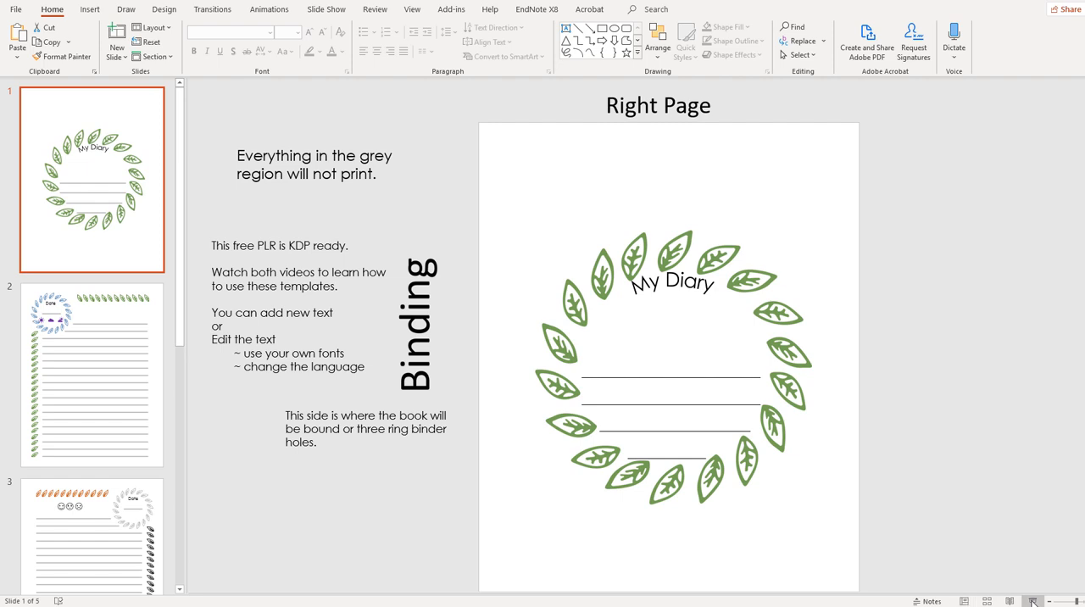
mouse_move(439, 181)
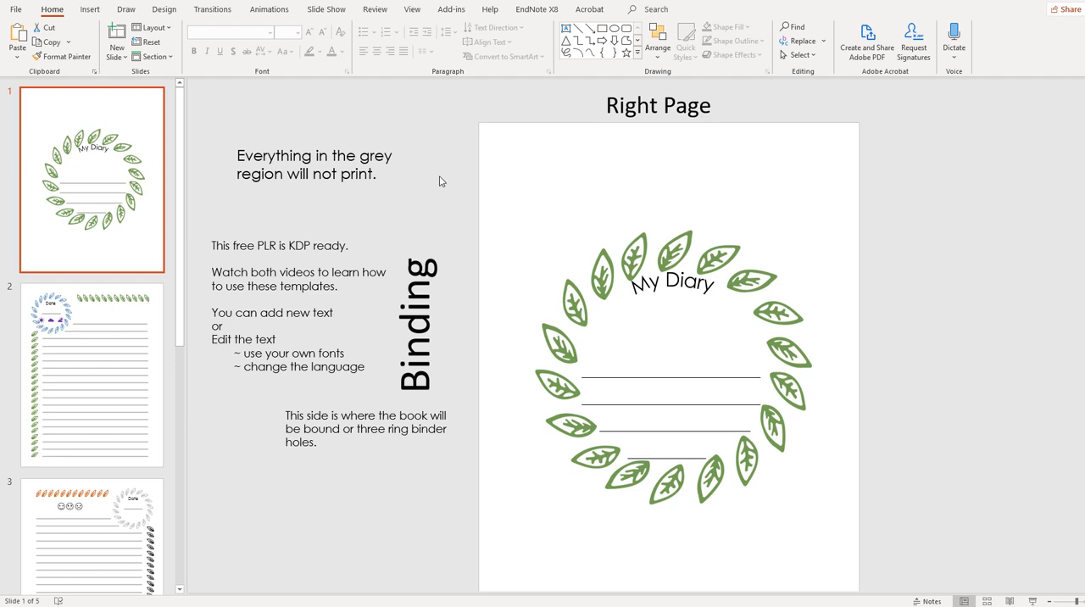
mouse_move(323, 507)
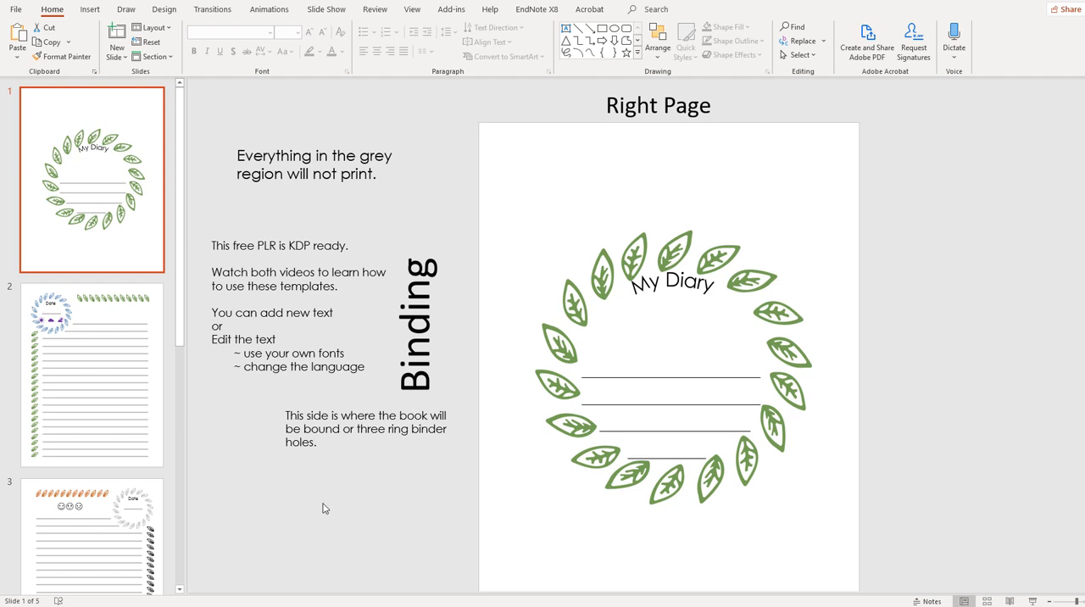
mouse_move(322, 238)
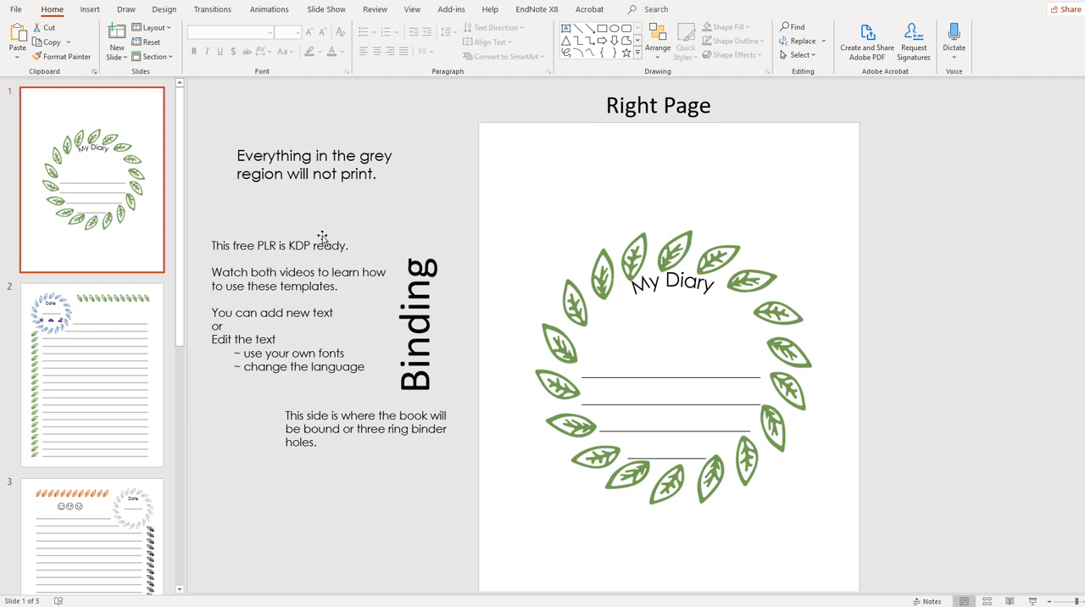
mouse_move(405, 490)
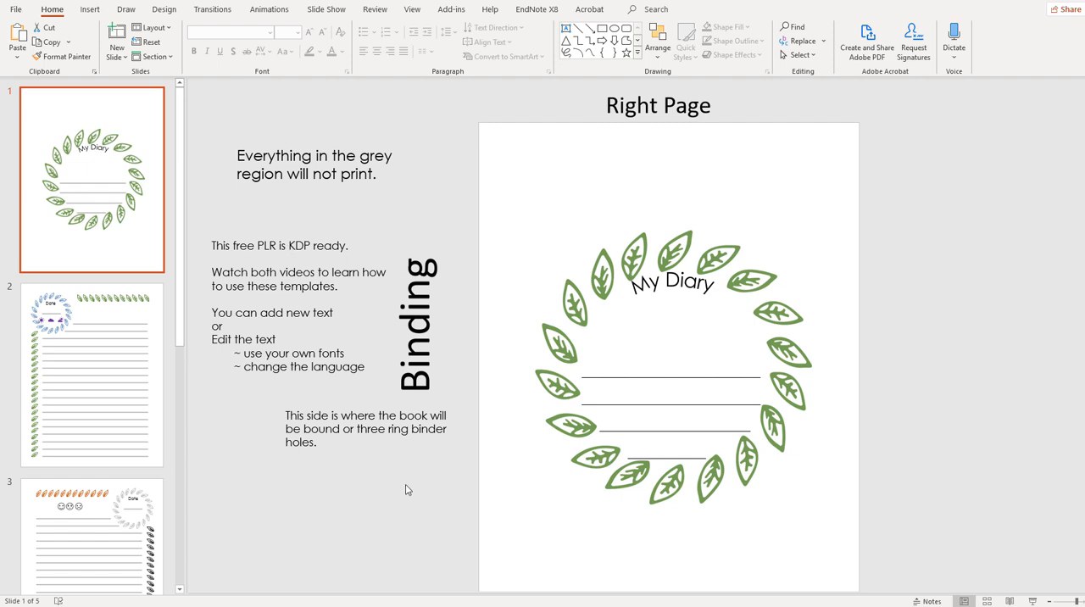
mouse_move(451, 506)
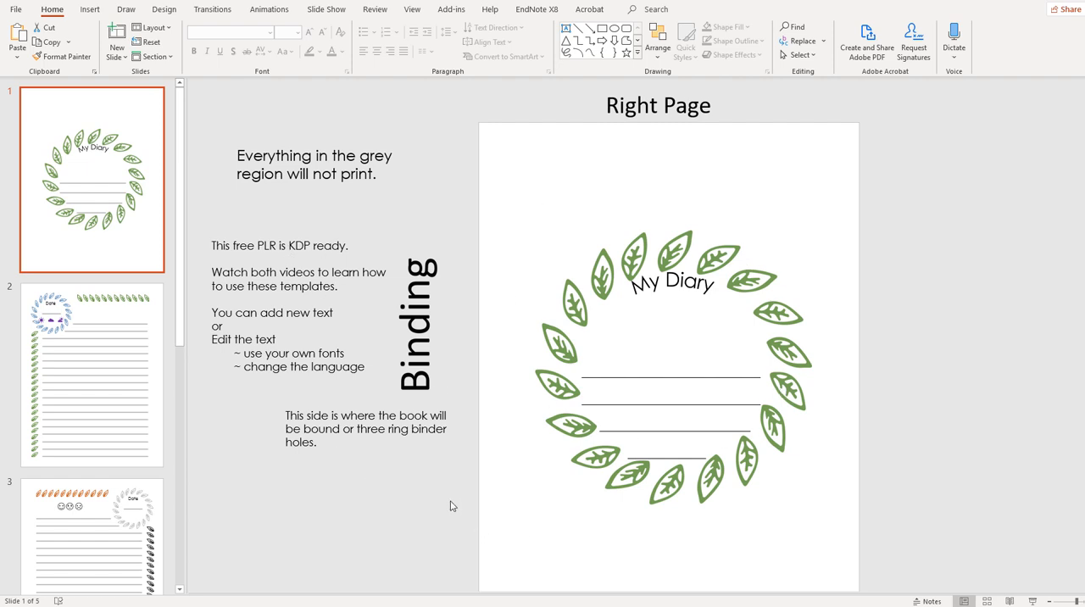
mouse_move(401, 497)
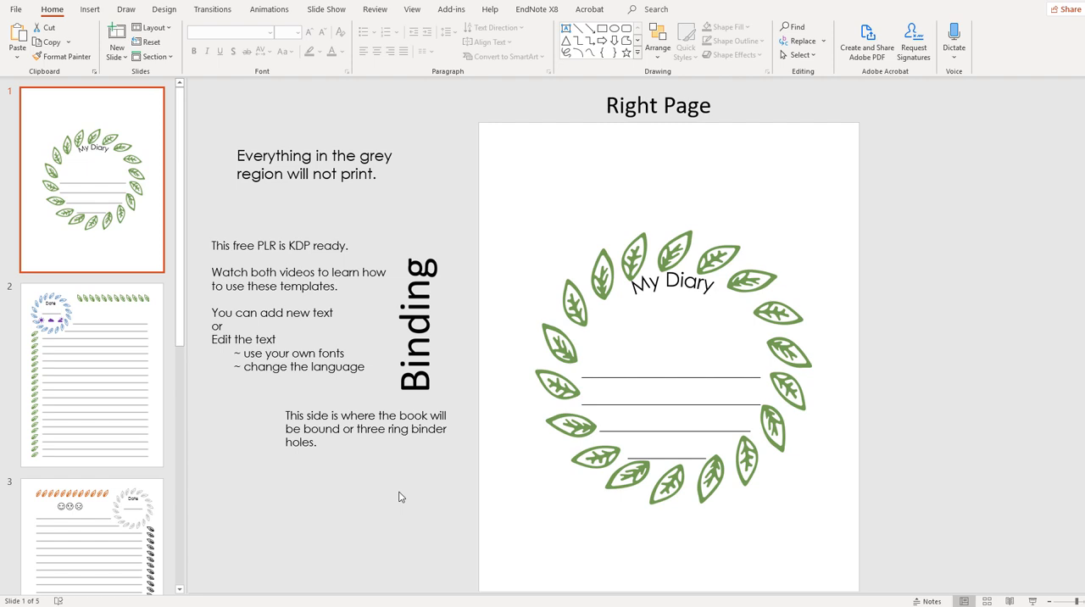
mouse_move(653, 251)
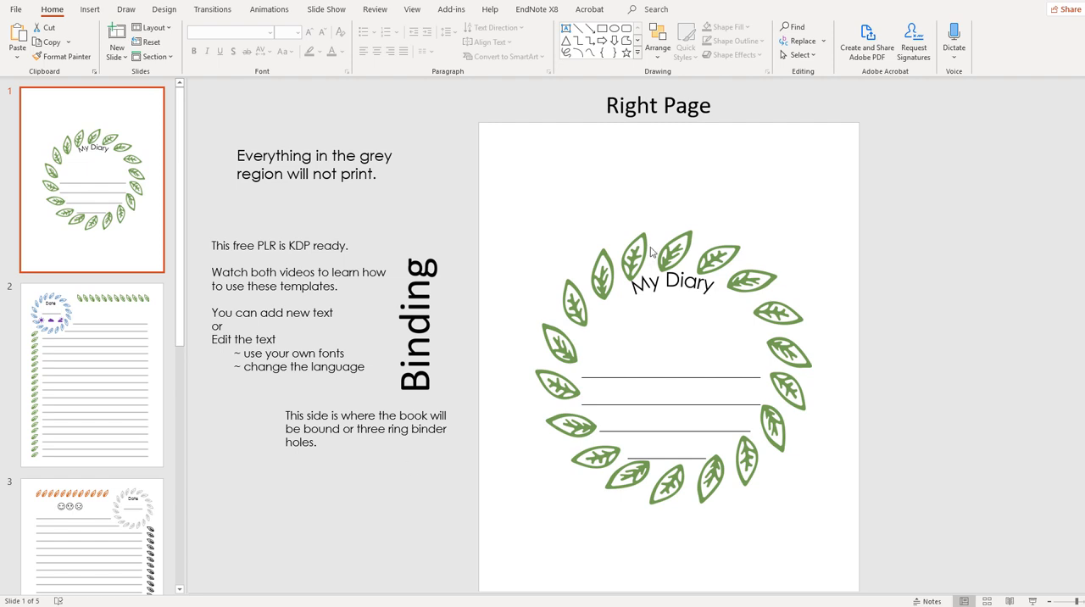
mouse_move(607, 401)
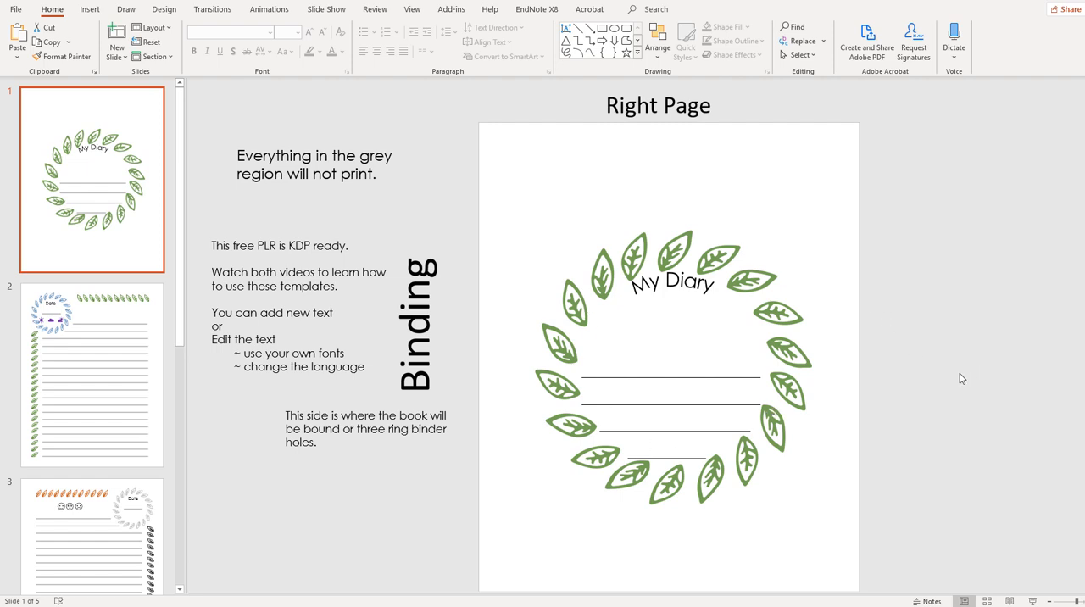
mouse_move(821, 348)
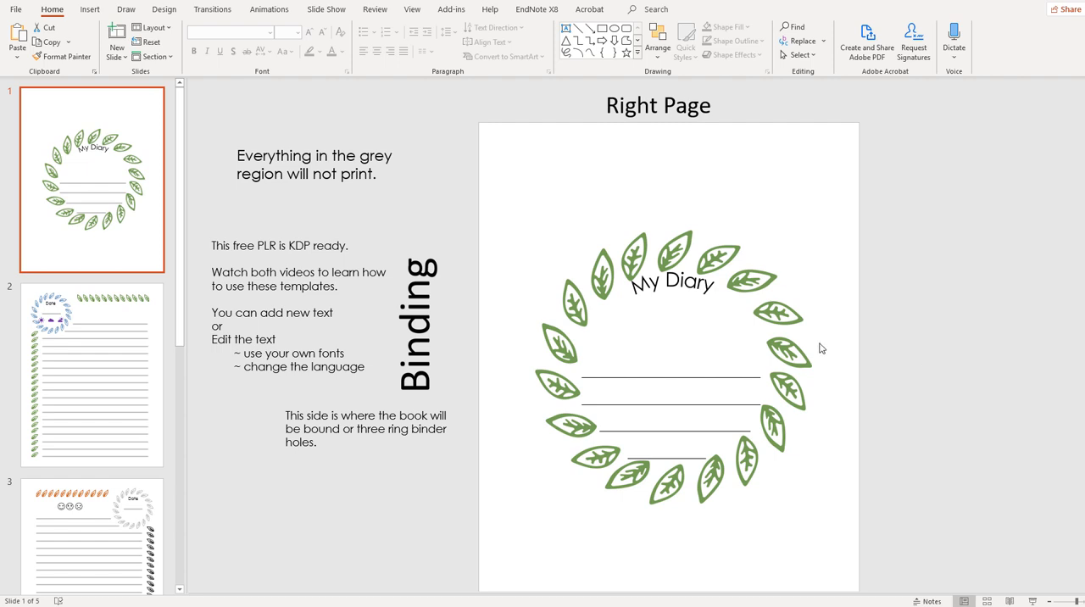
mouse_move(881, 463)
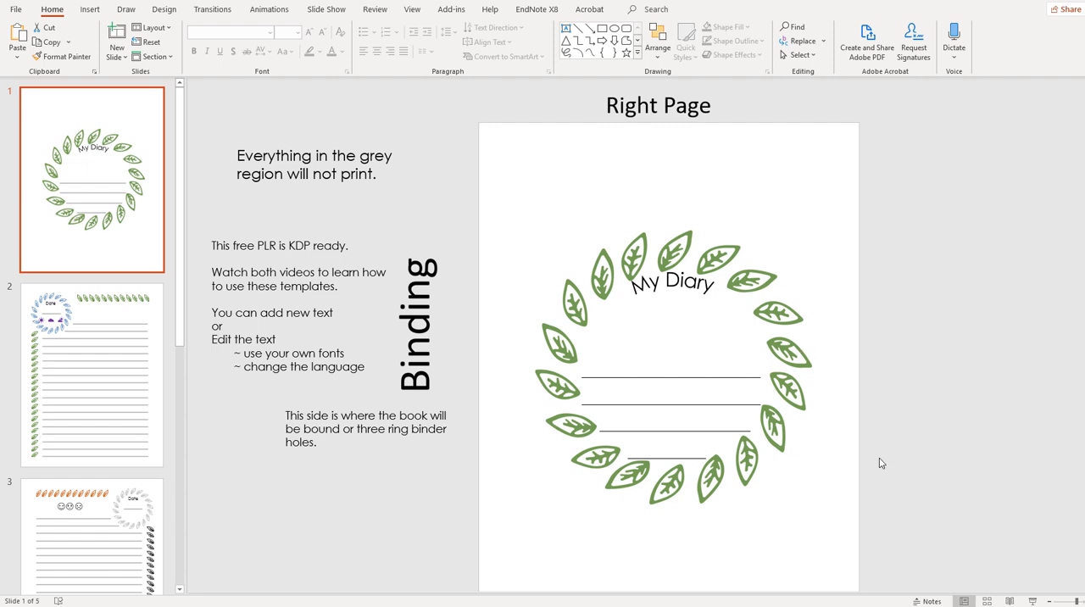